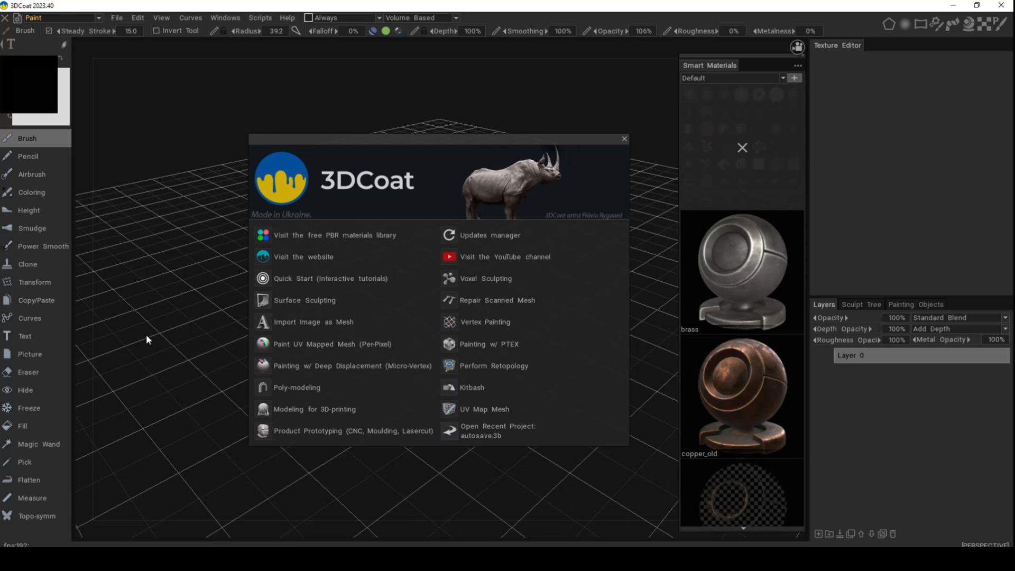
mouse_move(166, 318)
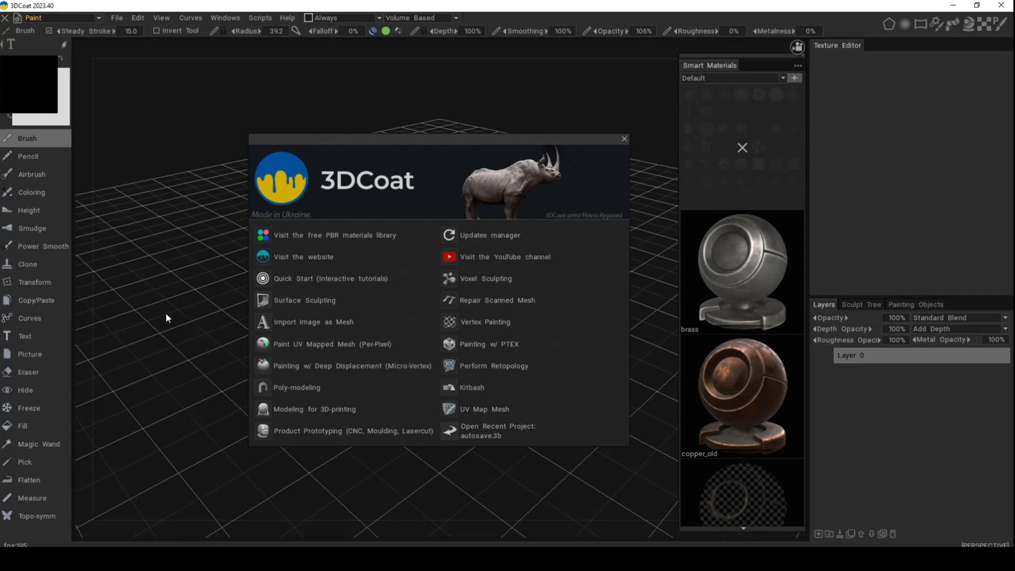
mouse_move(212, 207)
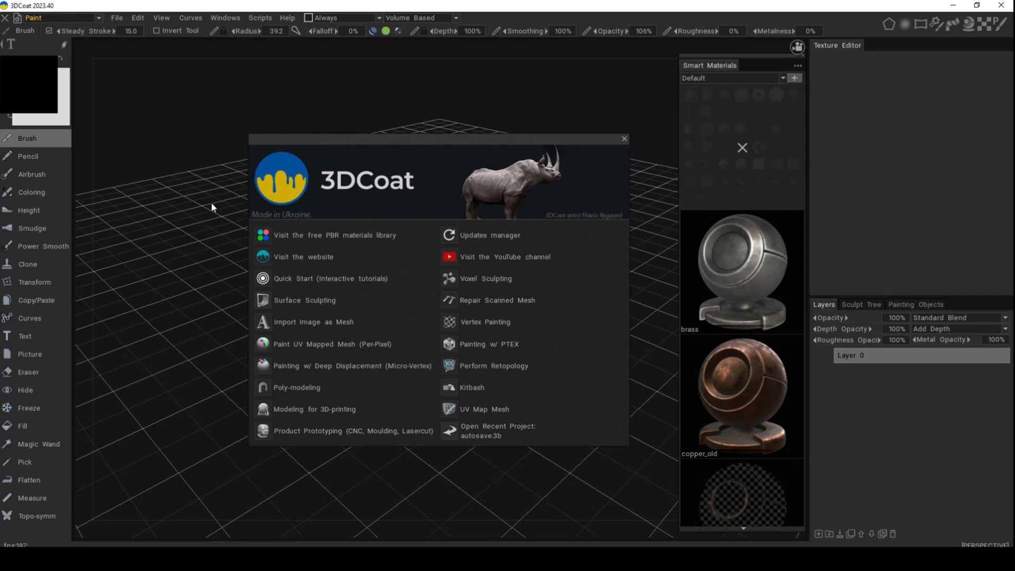
mouse_move(191, 223)
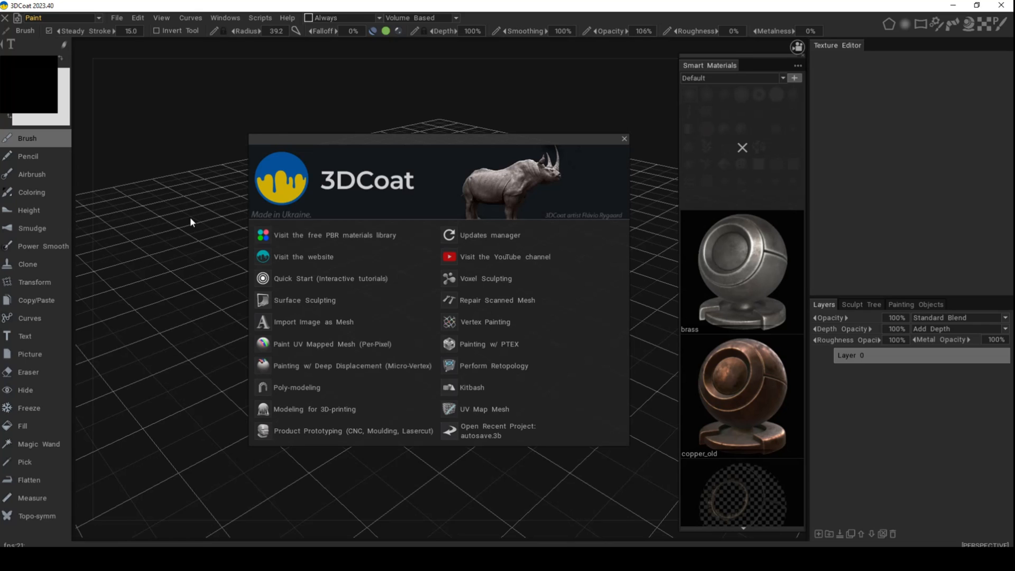
mouse_move(480, 308)
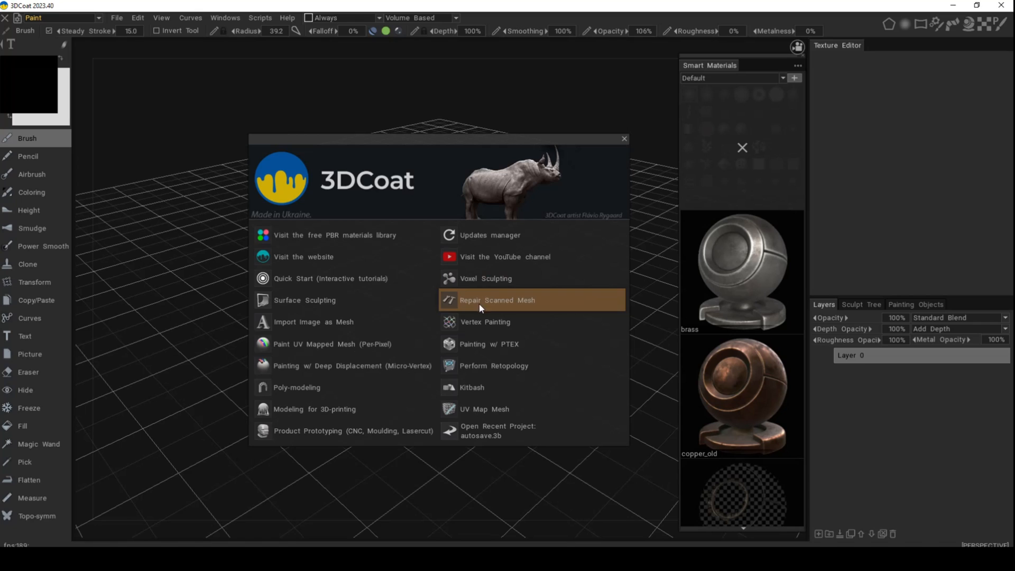
mouse_move(359, 246)
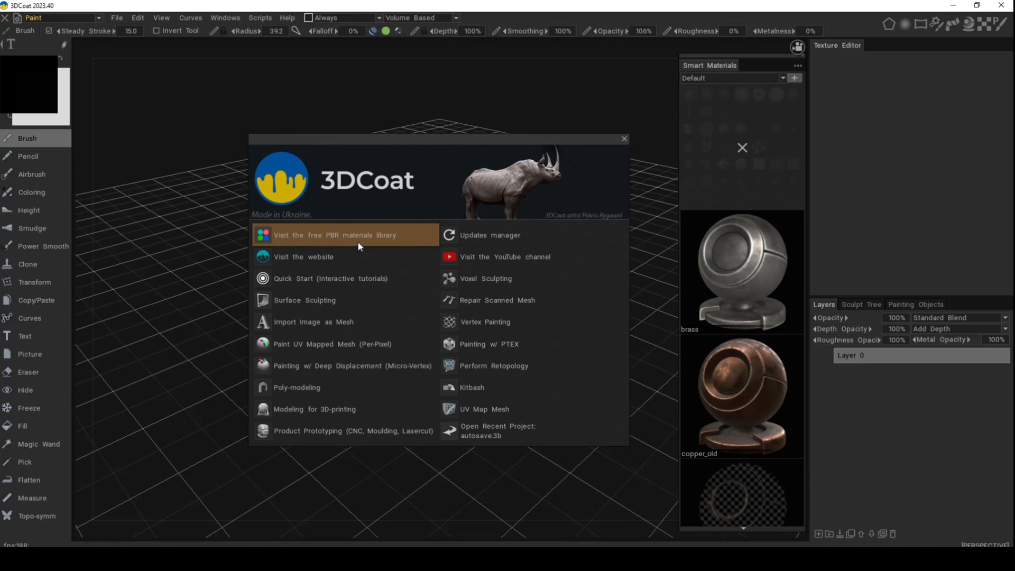
mouse_move(382, 241)
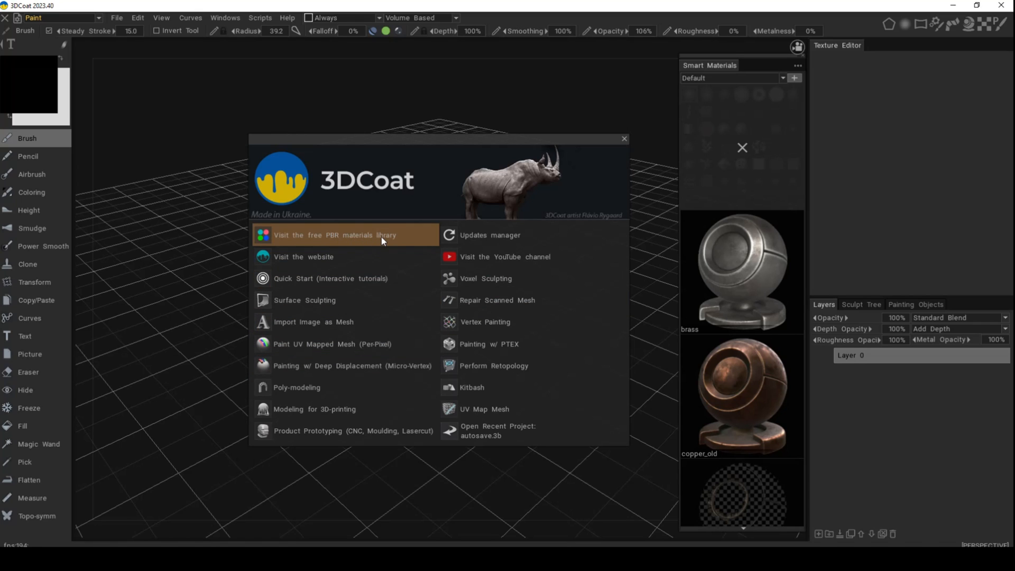
mouse_move(367, 238)
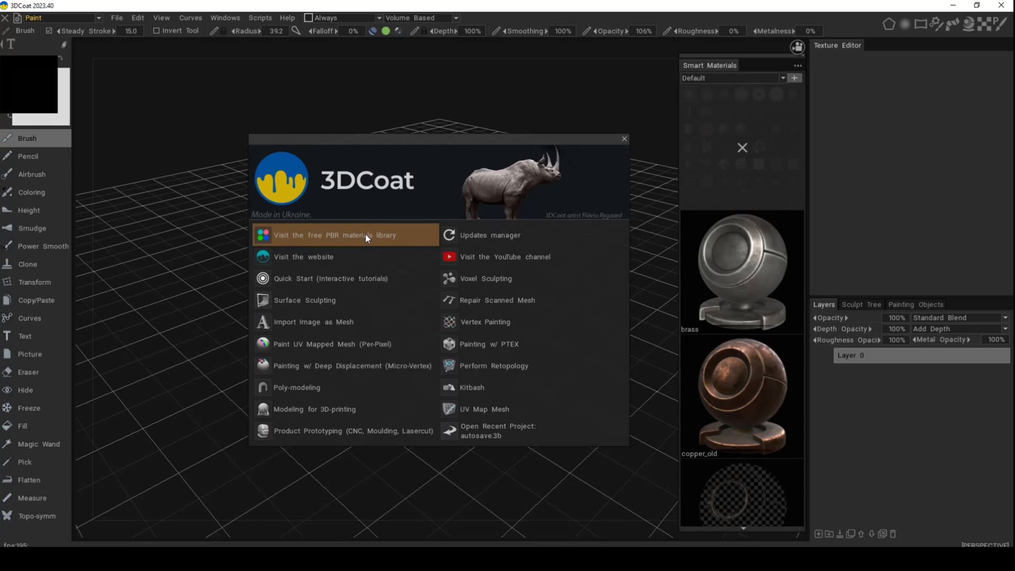
- Follow the free PBR materials library link and acknowledge the instructions box
click(336, 235)
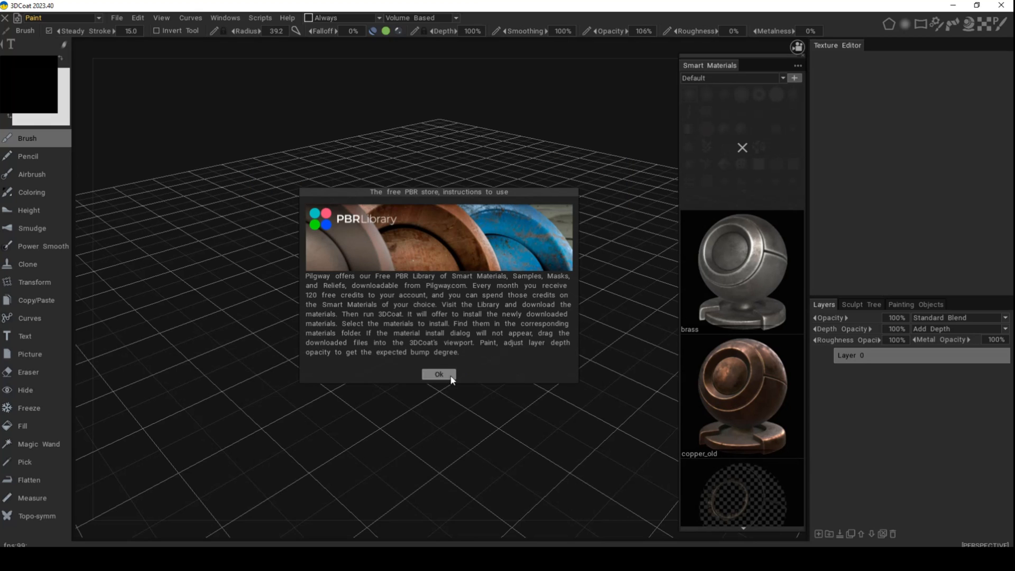
click(439, 374)
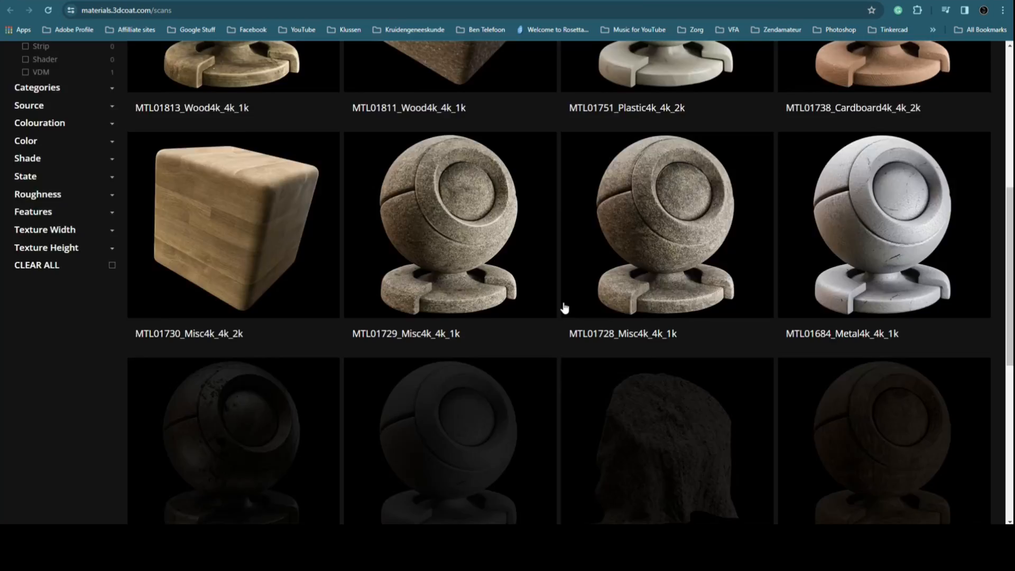
scroll(down, 3)
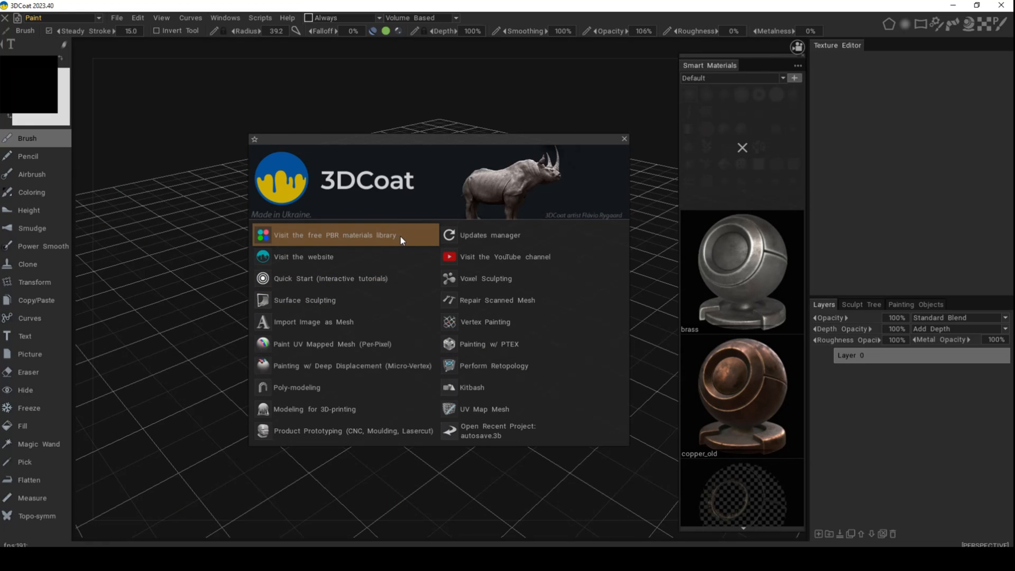
mouse_move(324, 255)
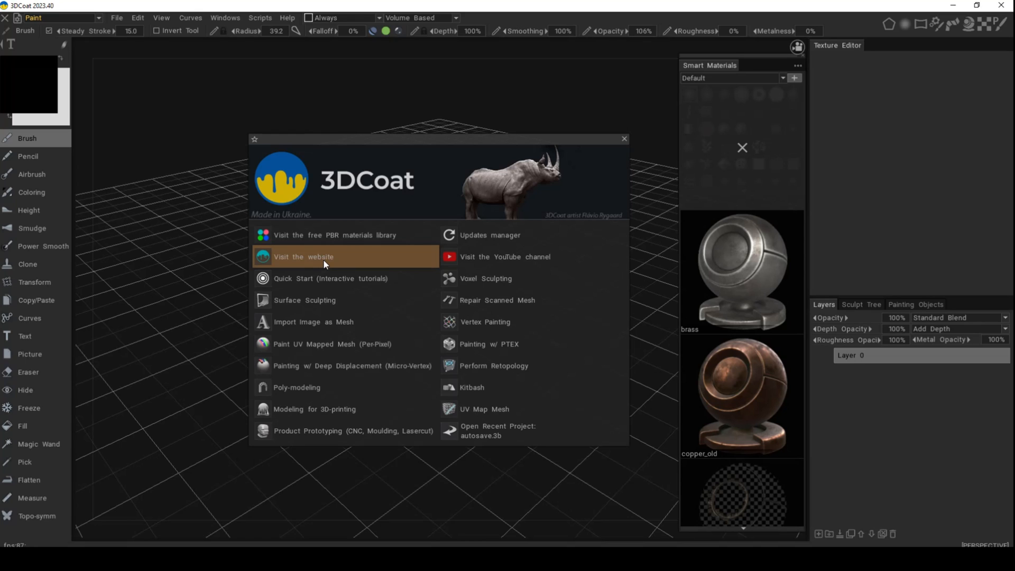
mouse_move(396, 281)
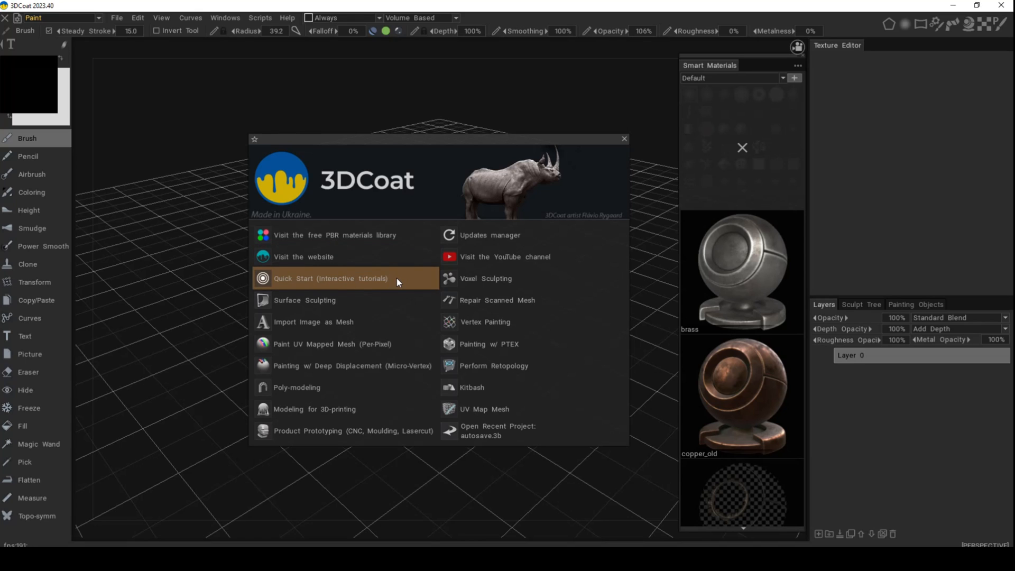
mouse_move(400, 284)
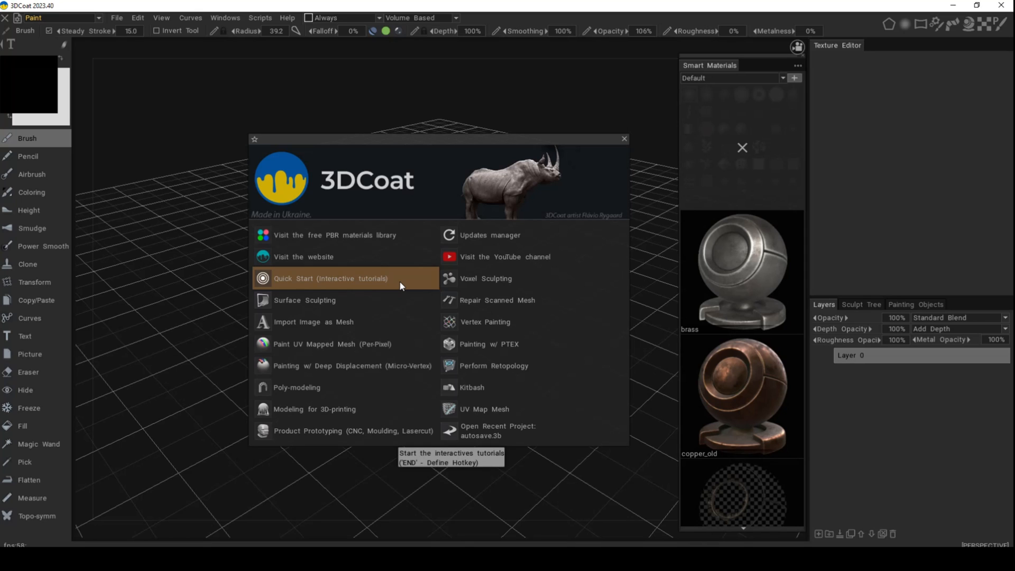
mouse_move(347, 303)
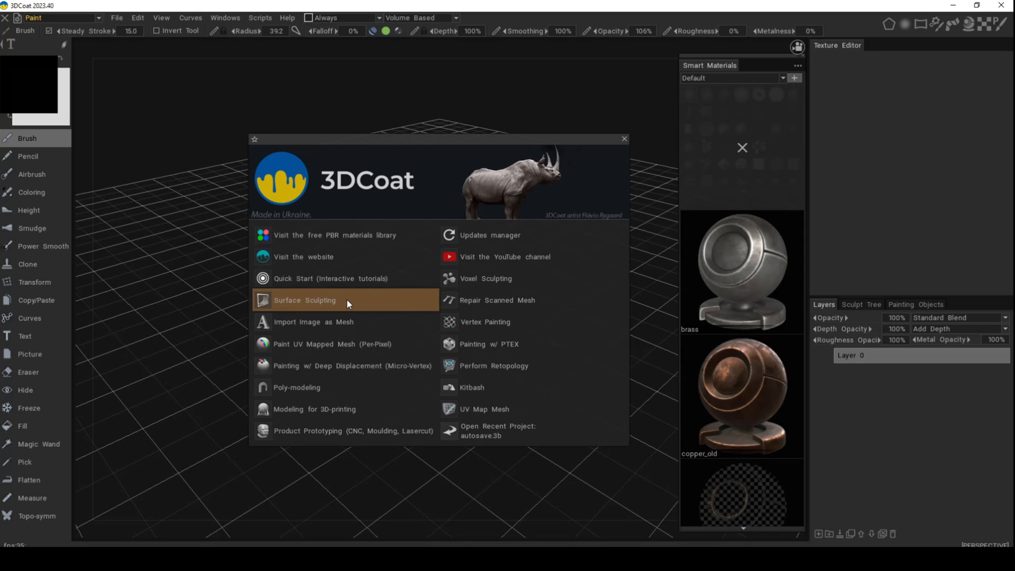
mouse_move(333, 304)
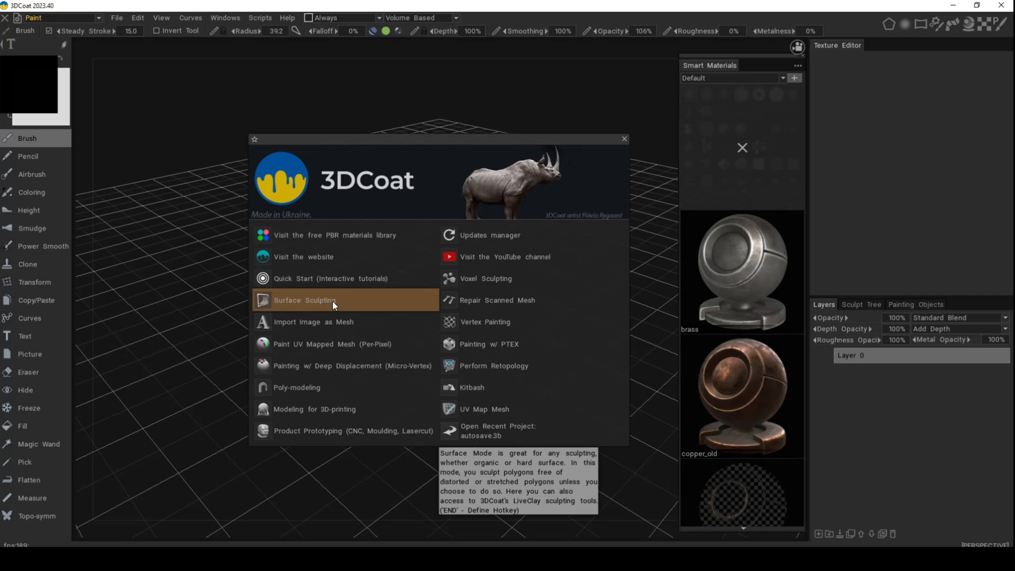
- Show the Surface Sculpting starter panel with its base shapes
click(305, 299)
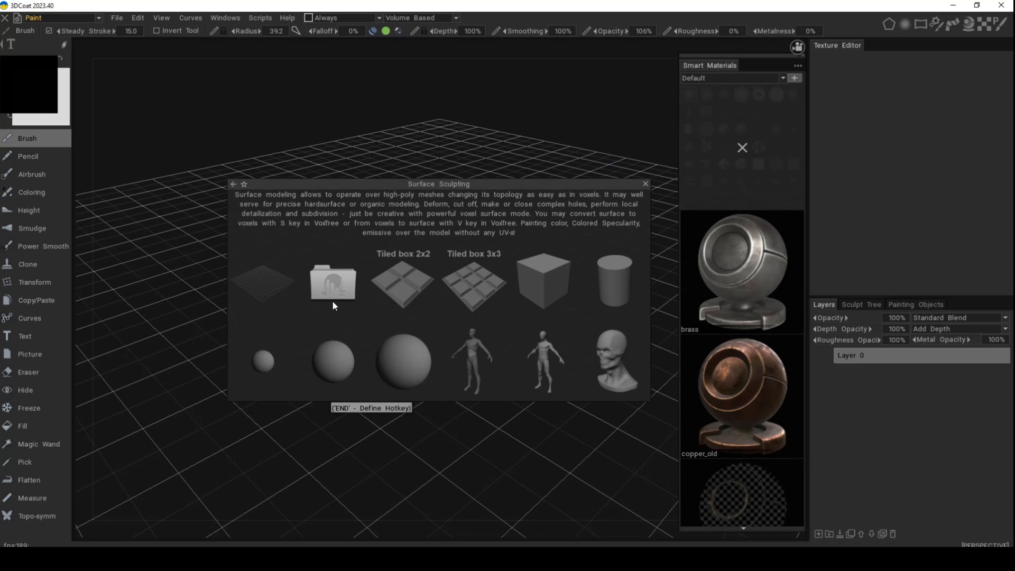
mouse_move(191, 390)
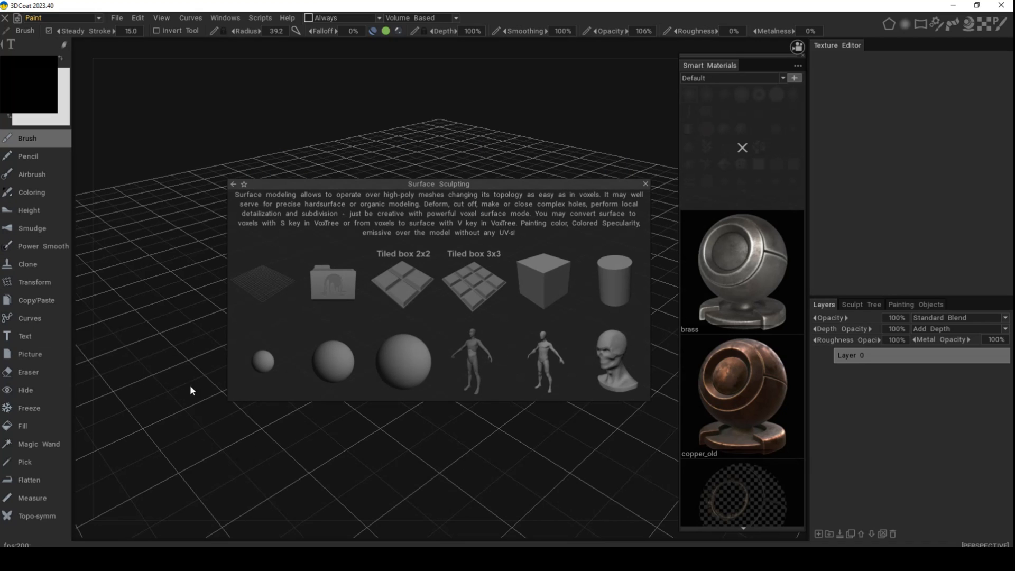
mouse_move(401, 362)
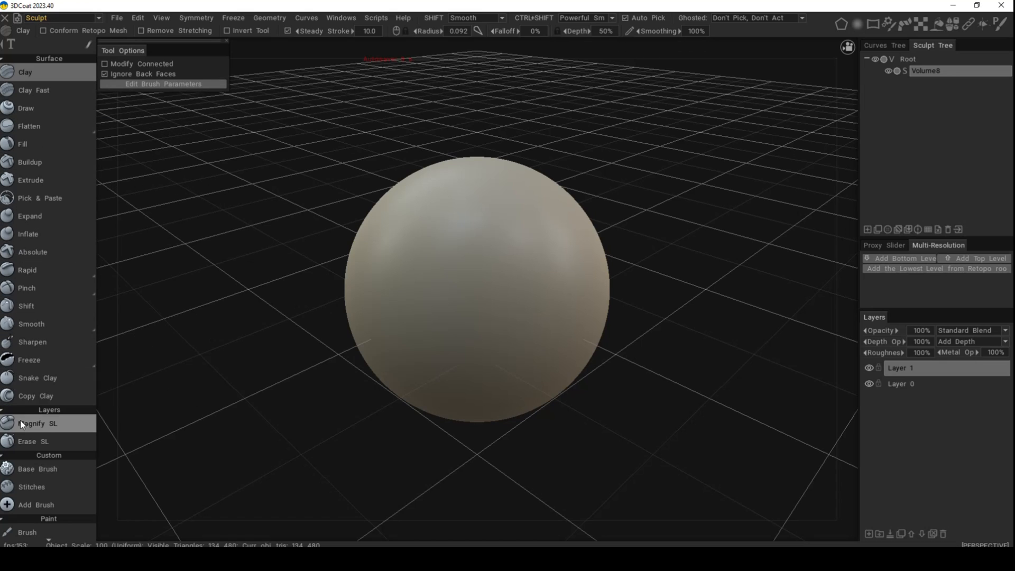
mouse_move(279, 294)
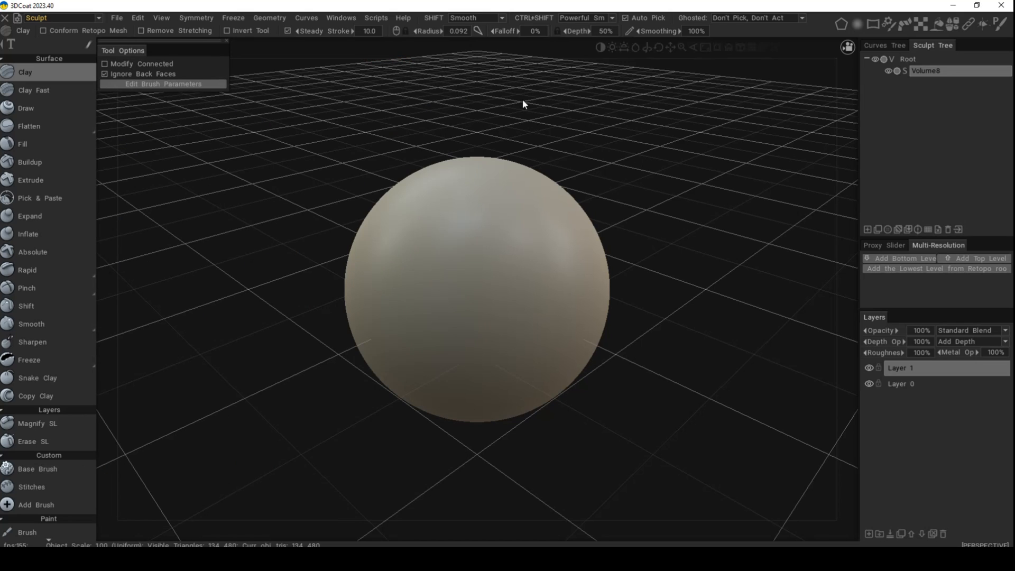
mouse_move(116, 18)
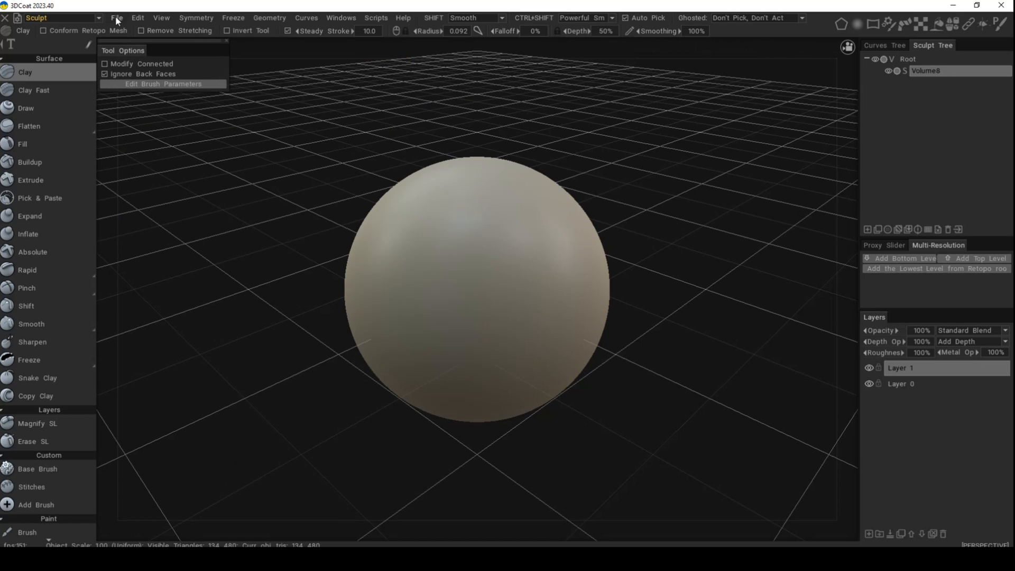
- Start a new scene discarding the sculpt, then load the sample sphere for per-pixel UV-mapped painting
click(122, 33)
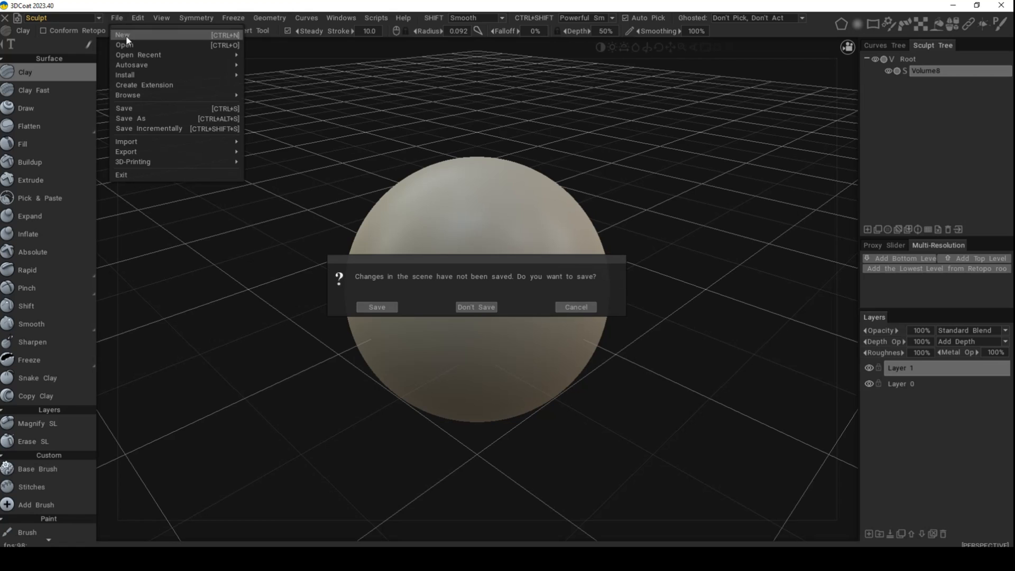
click(476, 307)
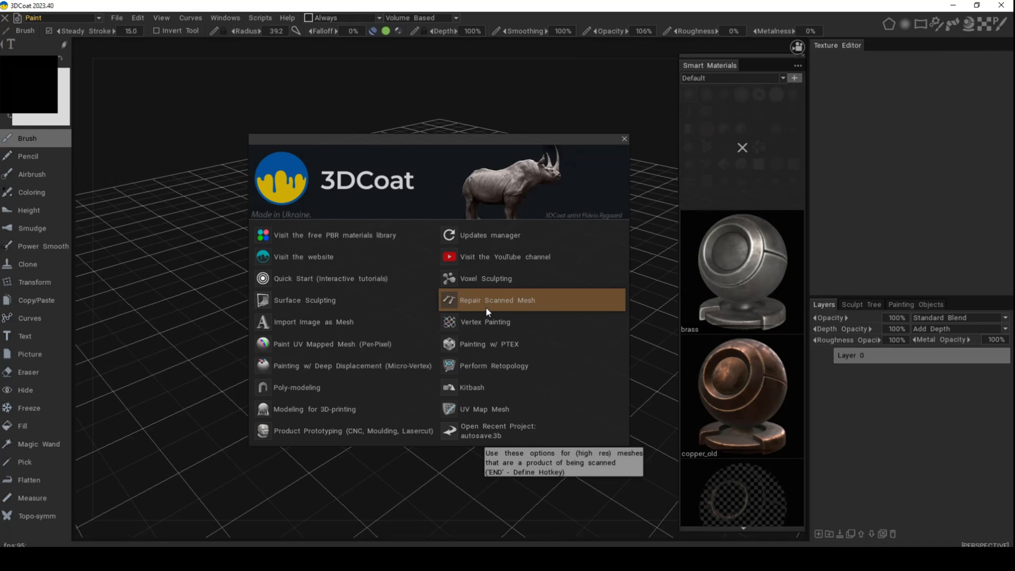
mouse_move(374, 314)
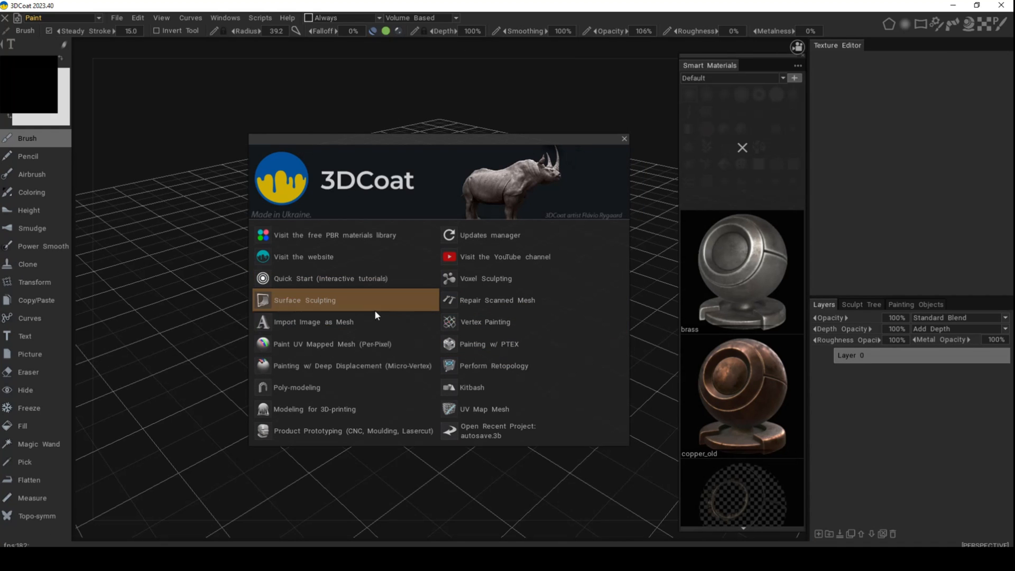
mouse_move(382, 304)
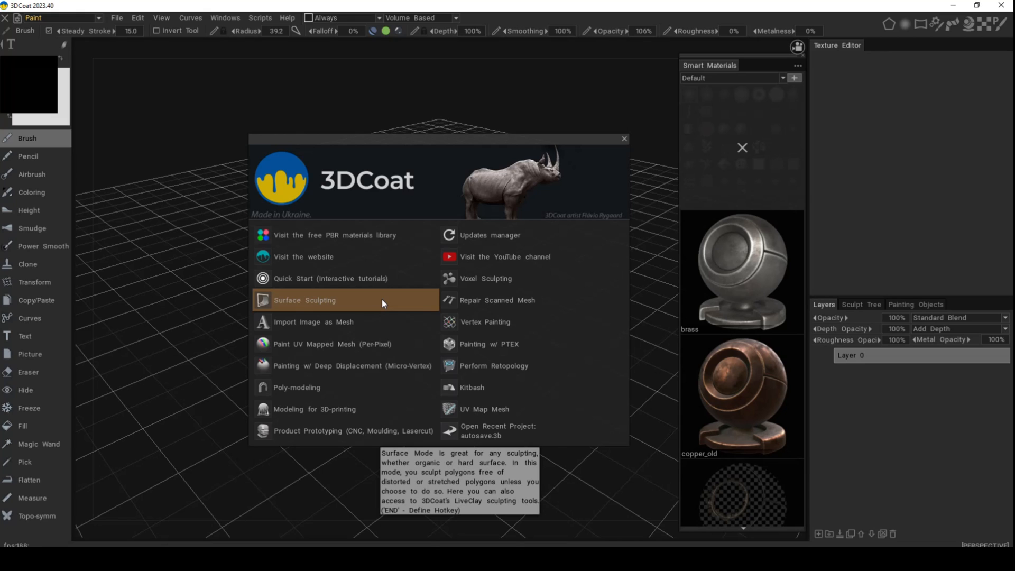
mouse_move(379, 321)
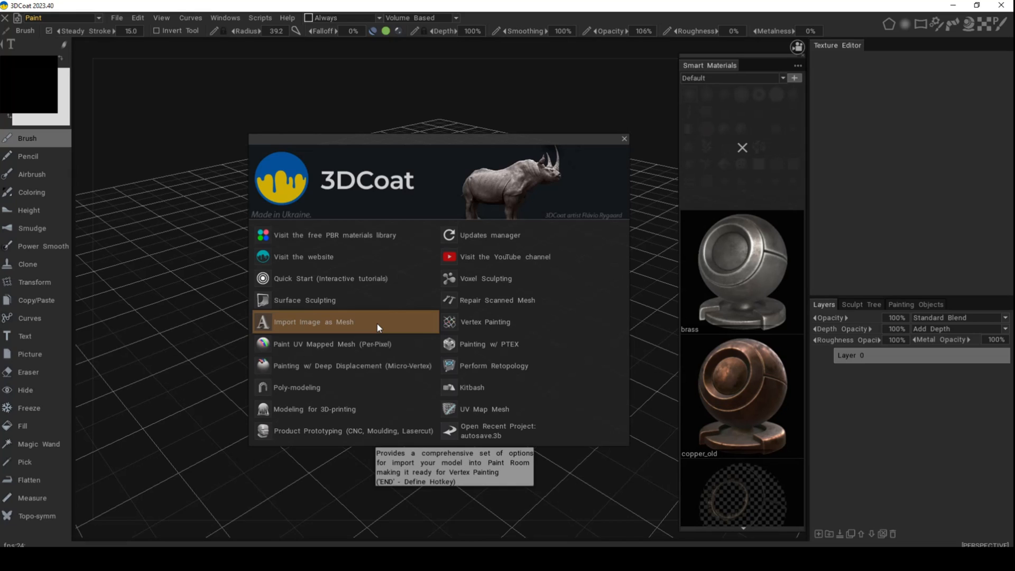
mouse_move(382, 343)
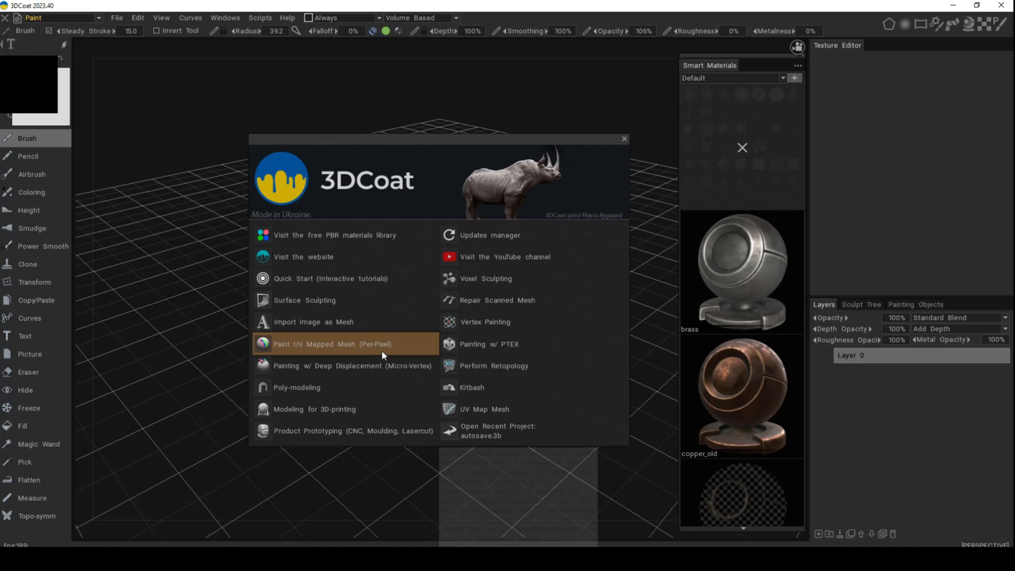
mouse_move(347, 347)
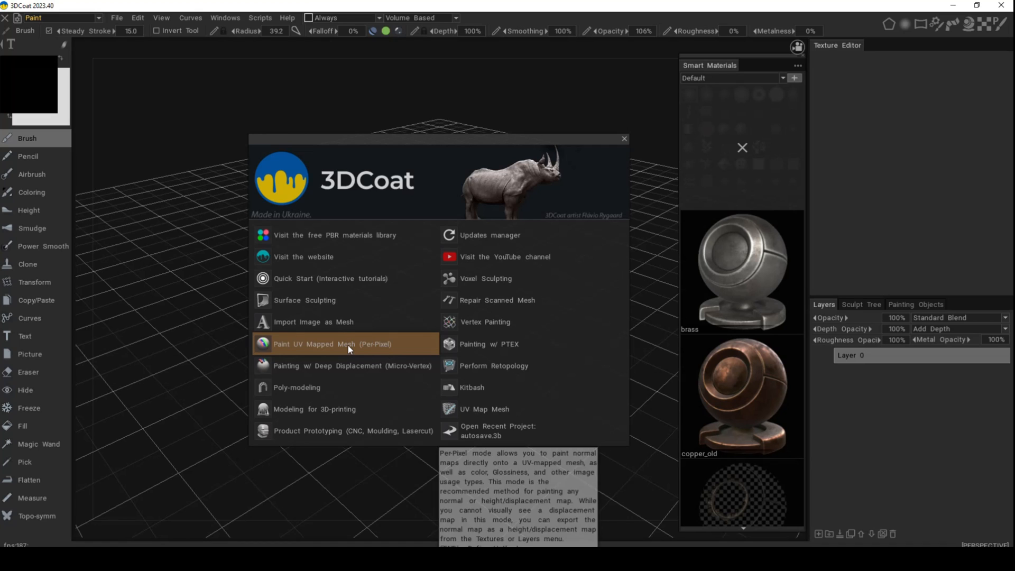
click(327, 343)
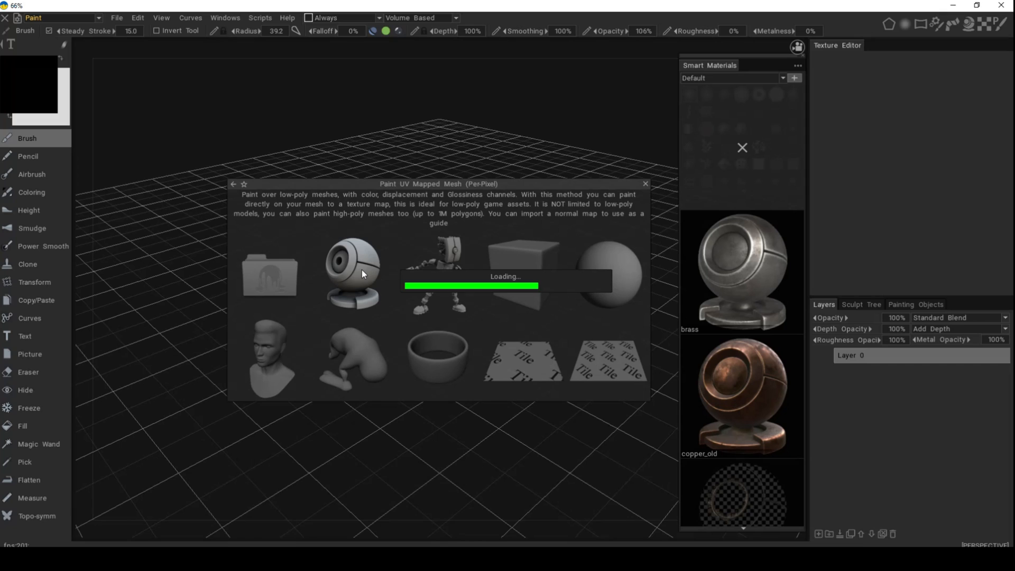
double_click(351, 274)
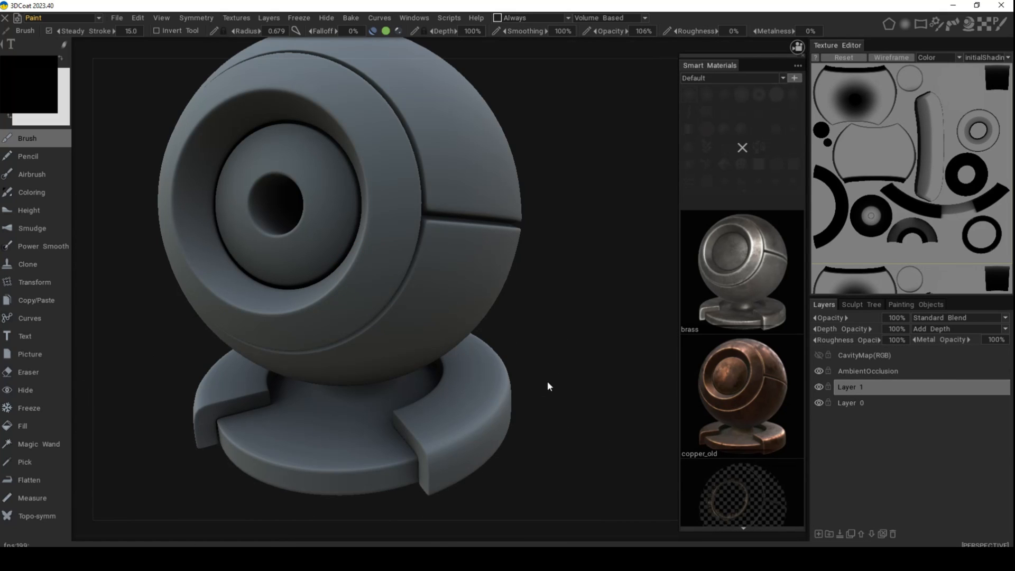
mouse_move(743, 149)
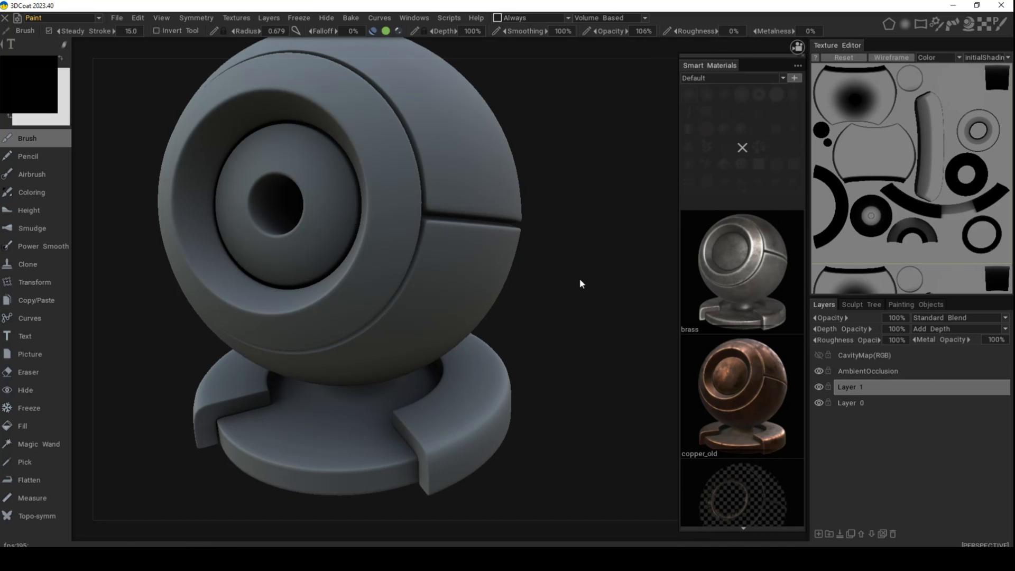
mouse_move(58, 18)
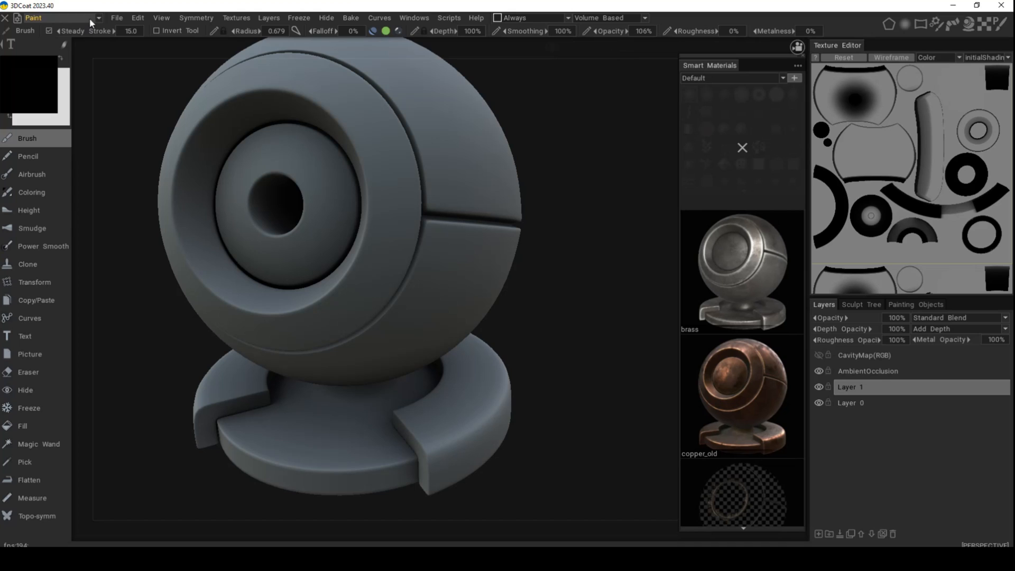
- Start a new scene via File > New, discarding the unsaved sphere changes
click(97, 18)
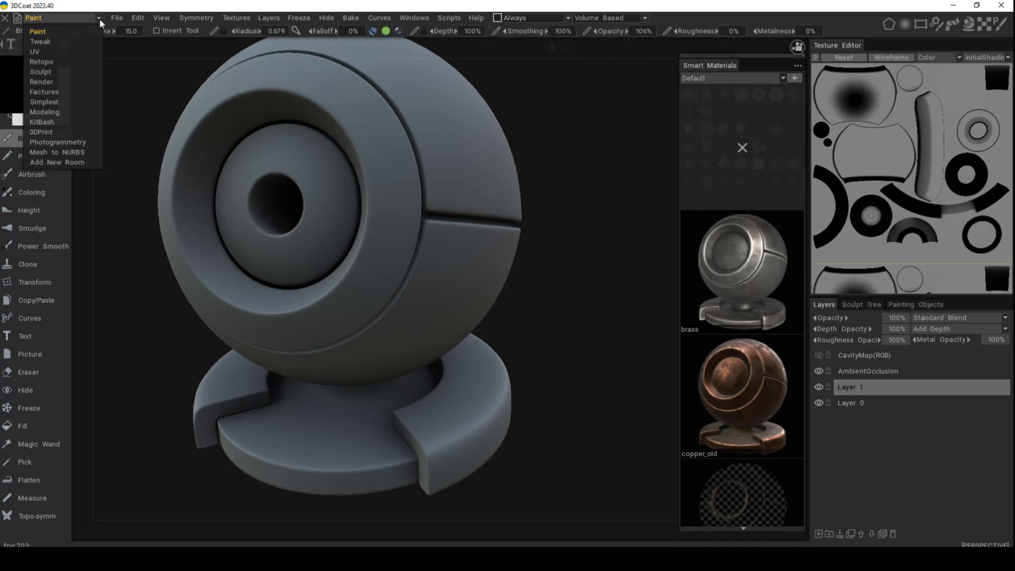
click(116, 18)
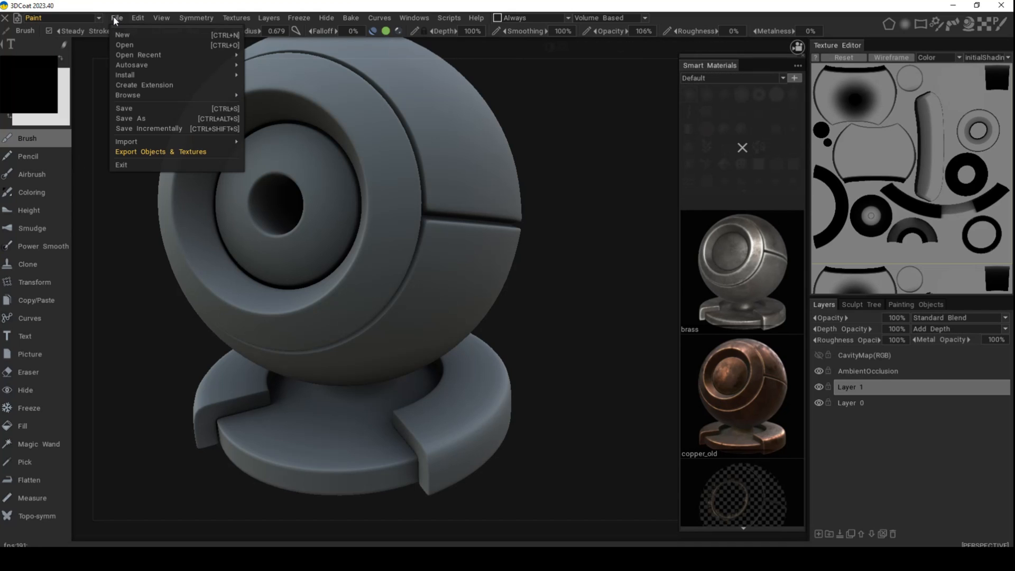
click(122, 34)
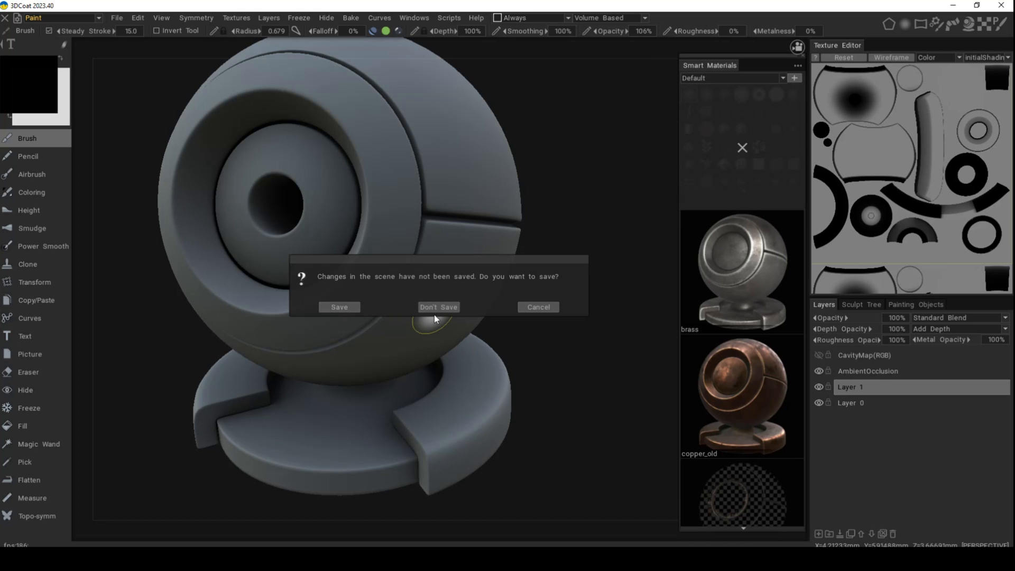
click(438, 306)
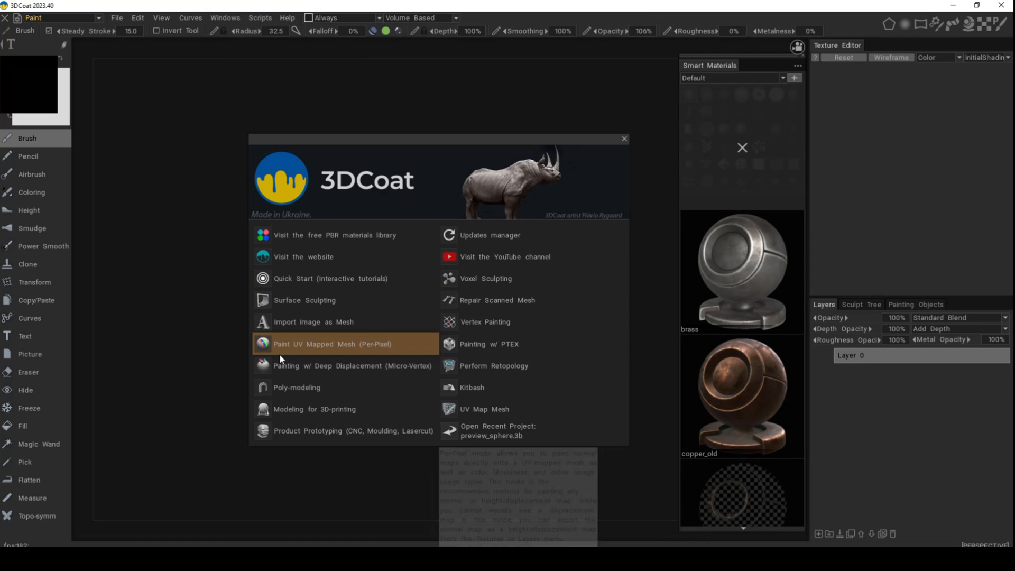
mouse_move(295, 352)
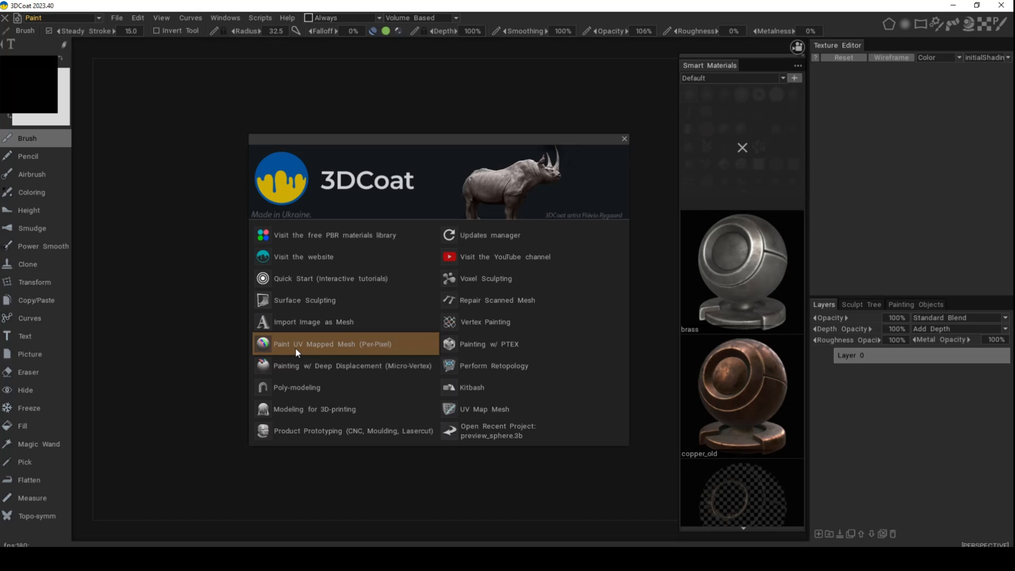
mouse_move(406, 350)
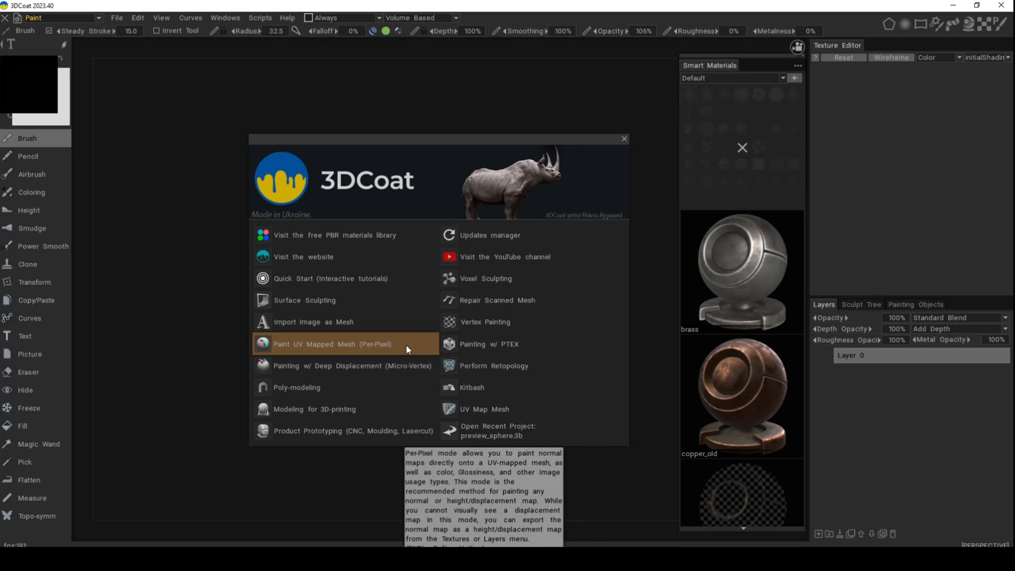
mouse_move(385, 365)
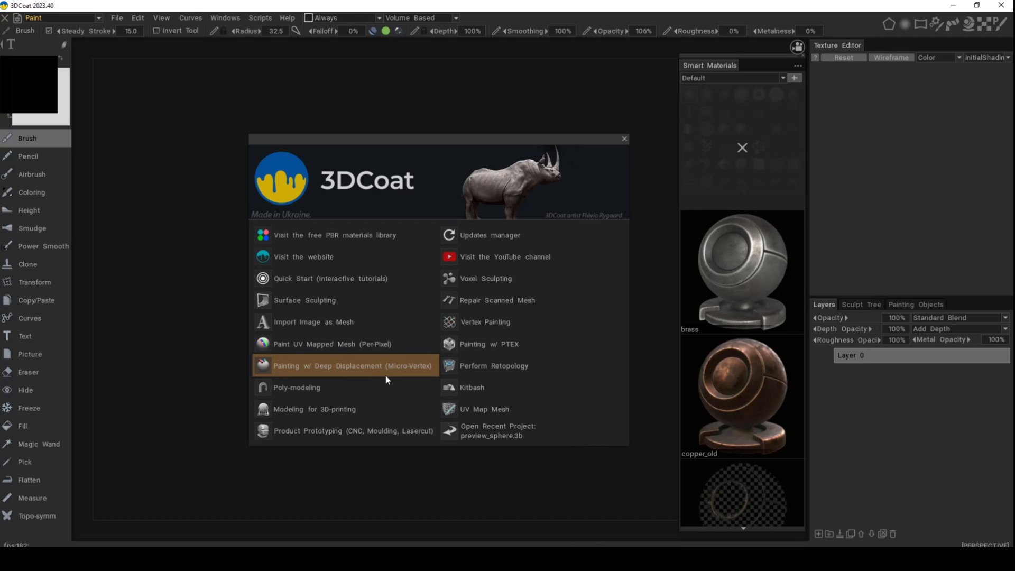
mouse_move(415, 373)
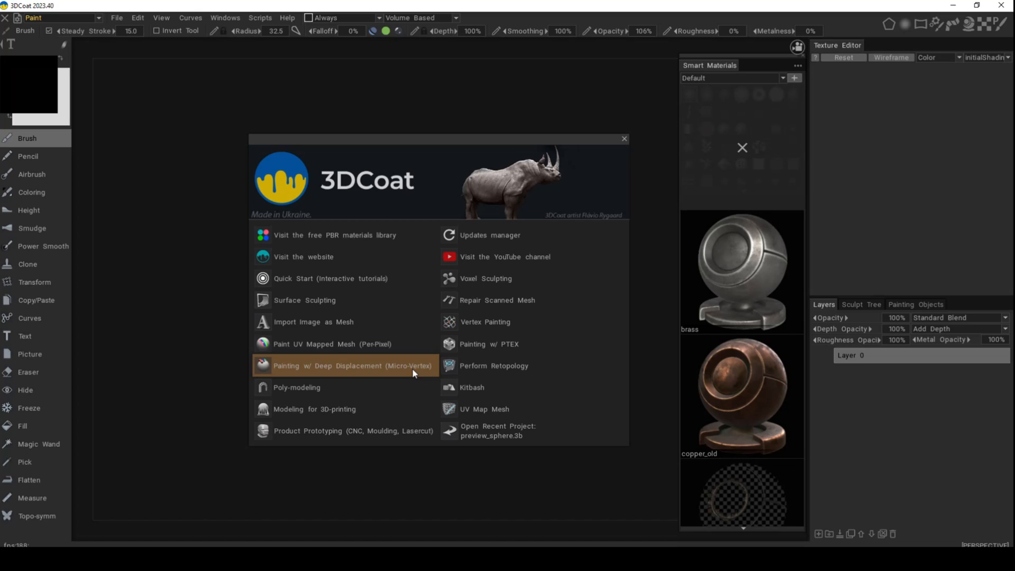
mouse_move(400, 375)
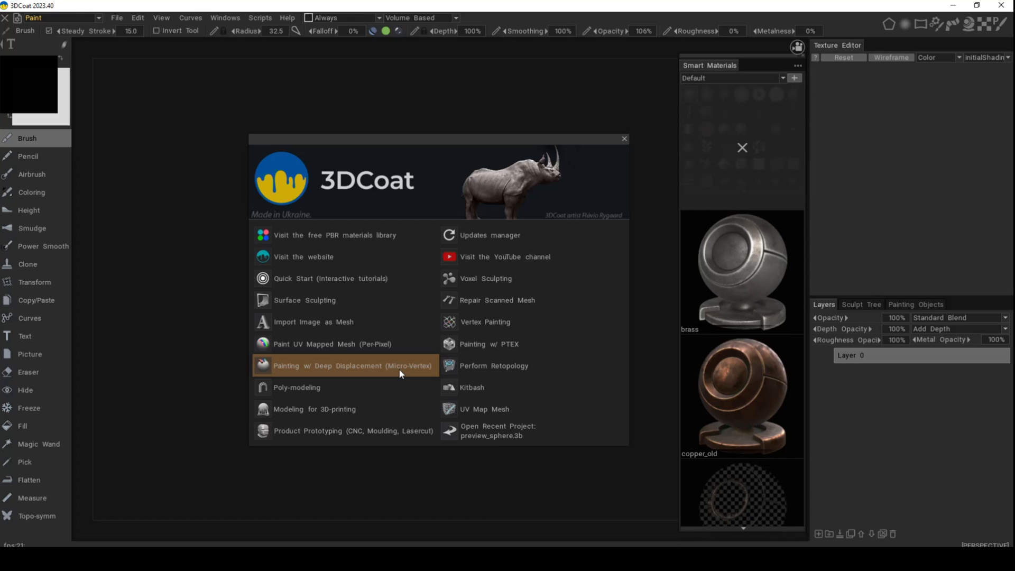
mouse_move(388, 375)
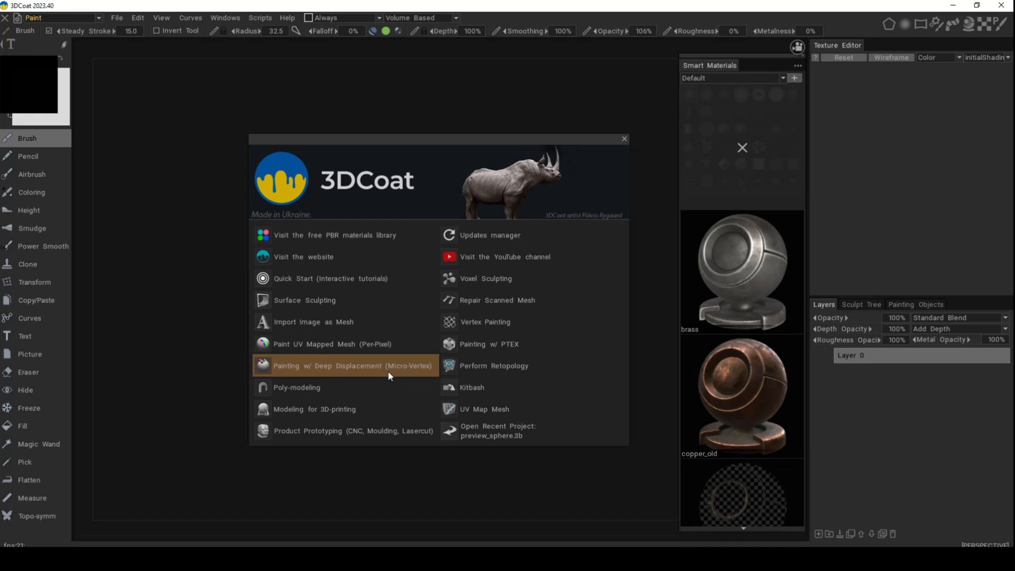
mouse_move(325, 395)
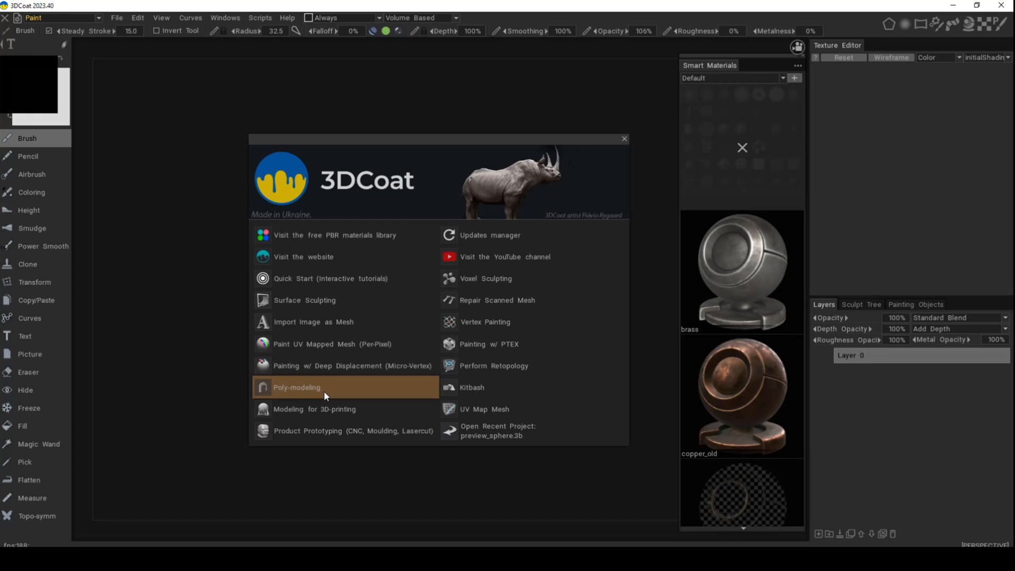
click(296, 386)
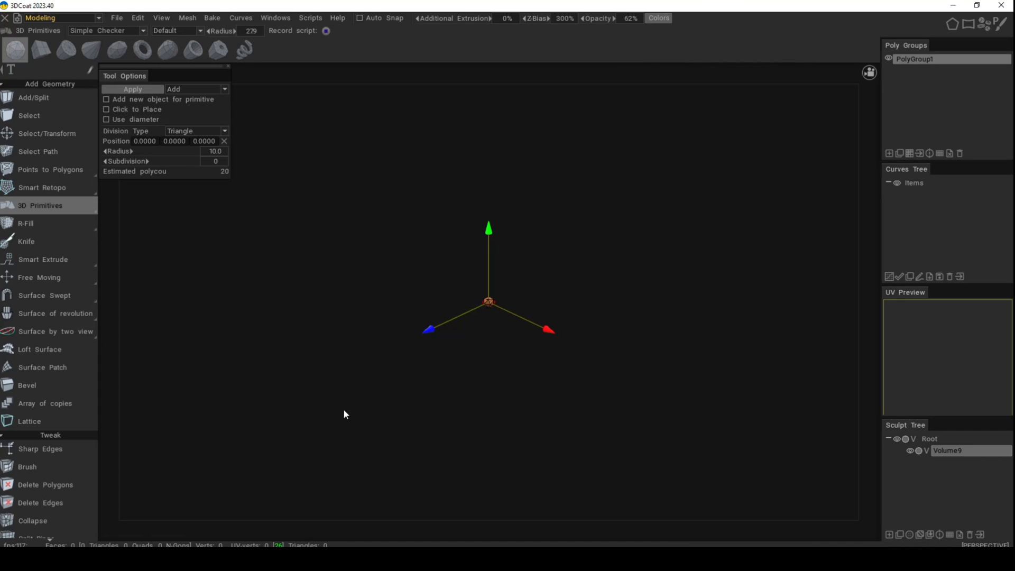
mouse_move(252, 30)
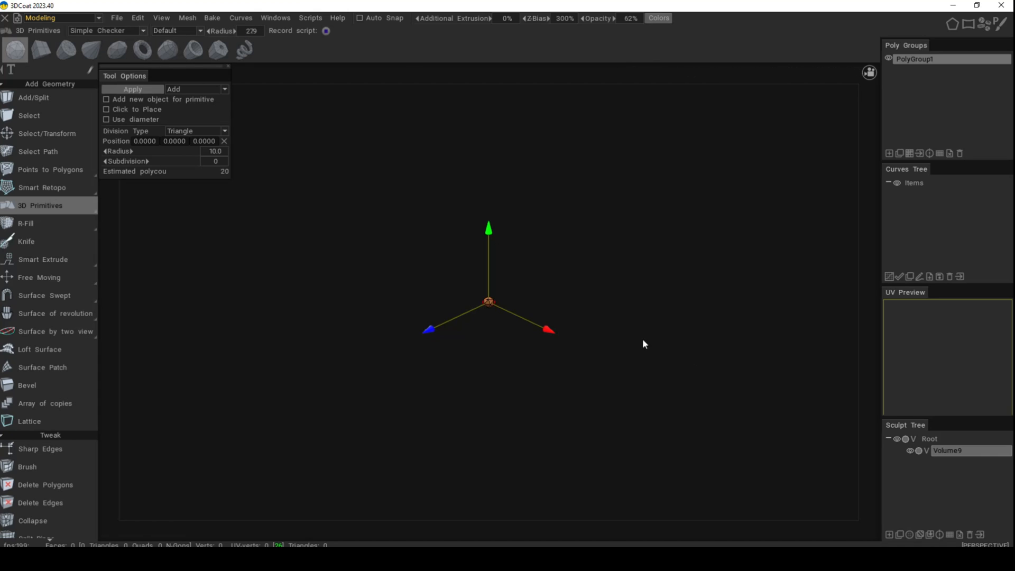
click(116, 18)
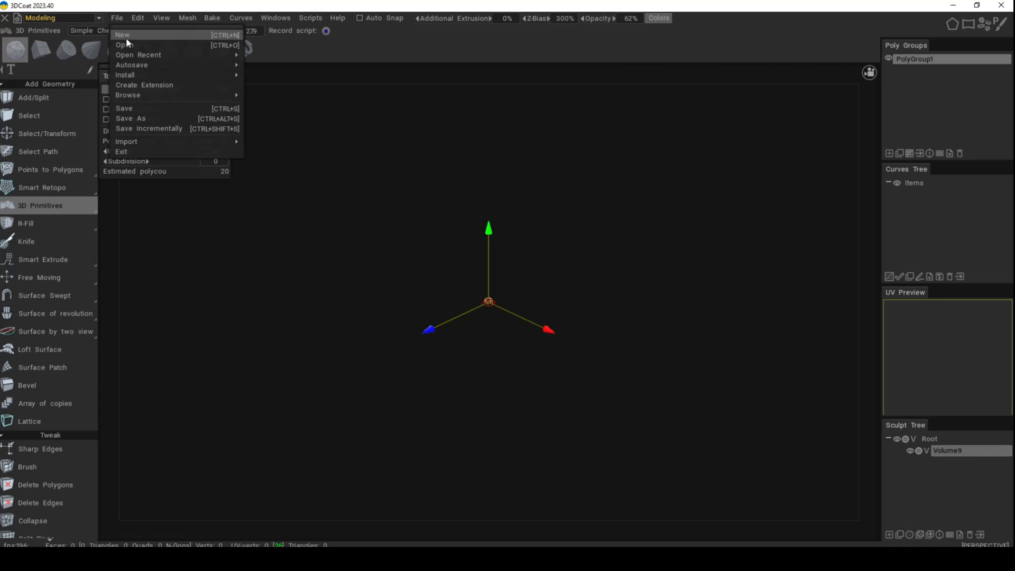
click(122, 34)
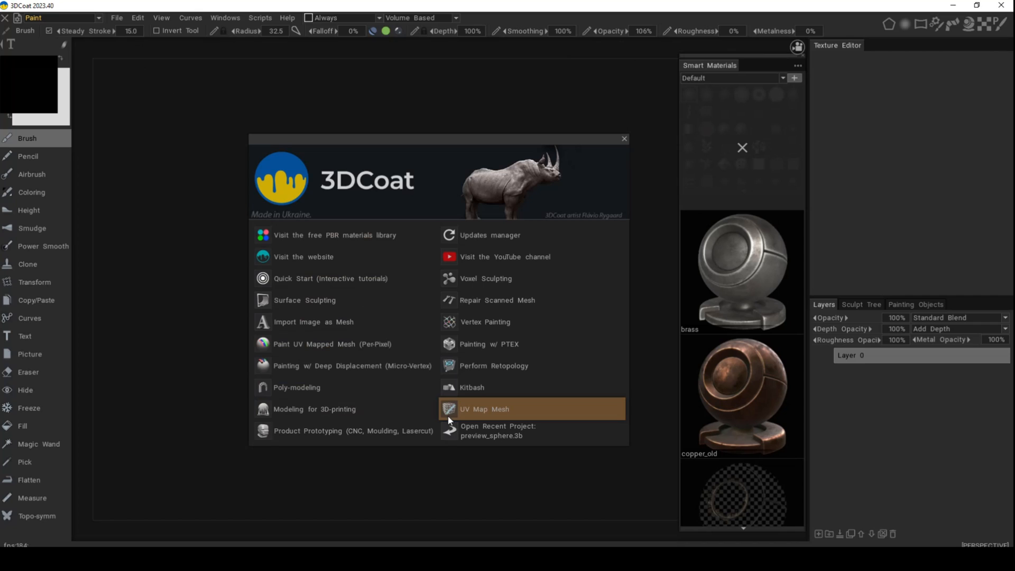
mouse_move(323, 430)
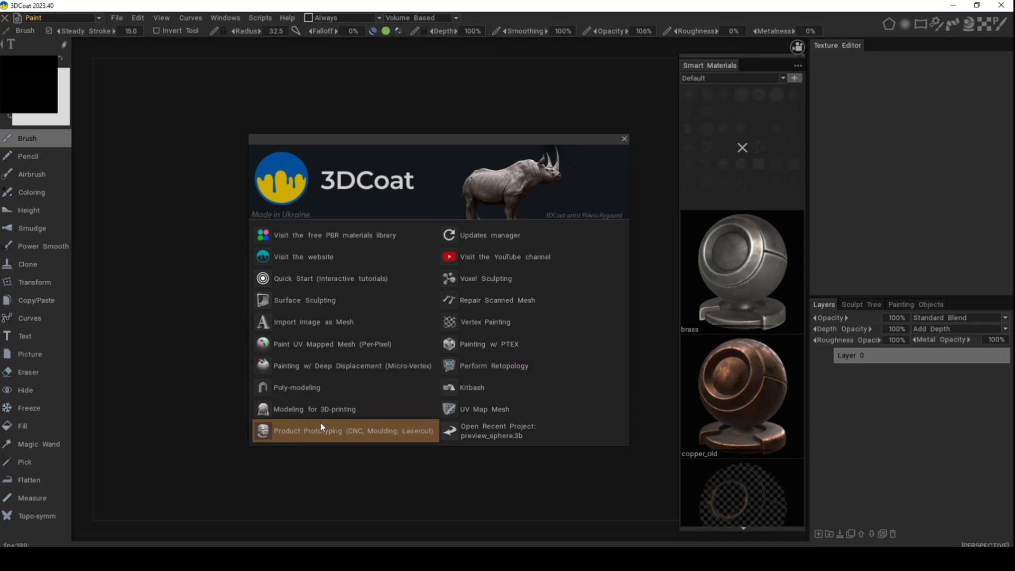
mouse_move(394, 408)
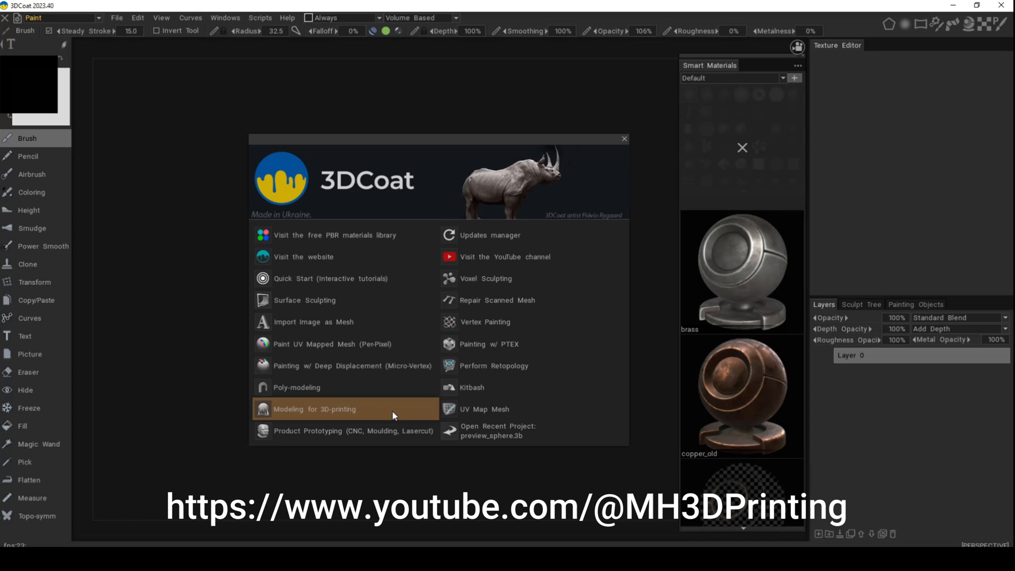
mouse_move(287, 439)
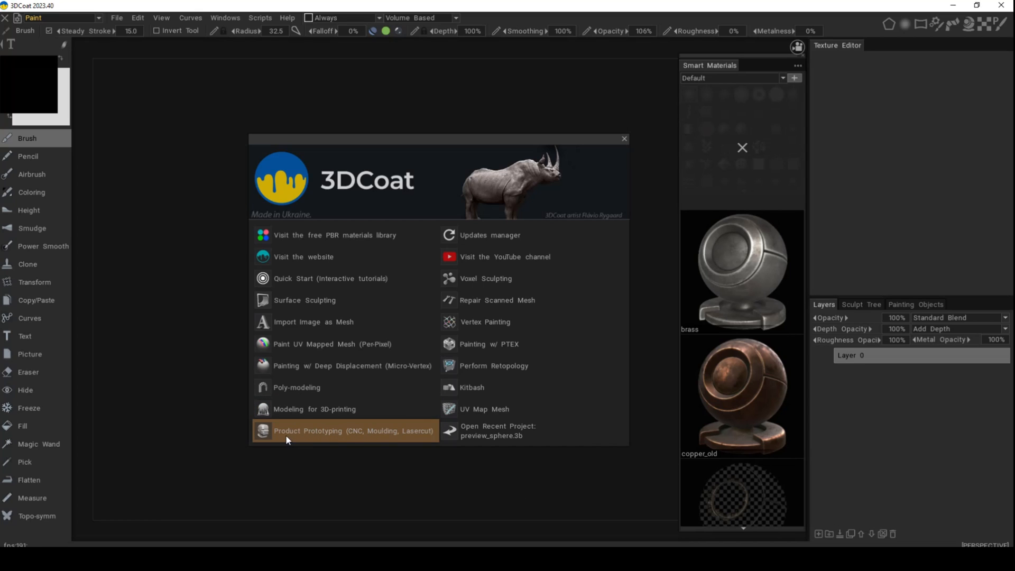
mouse_move(327, 440)
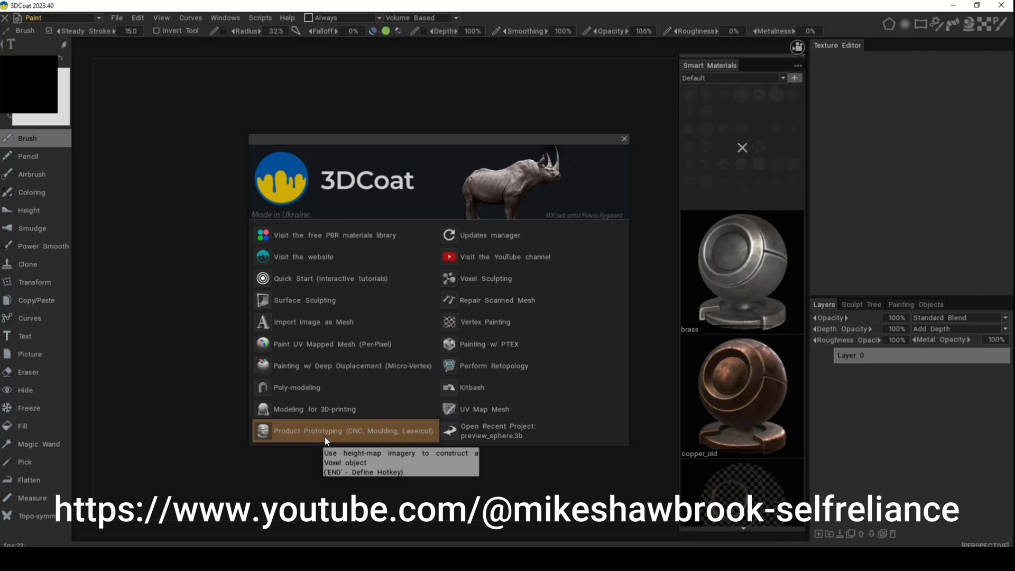
mouse_move(537, 243)
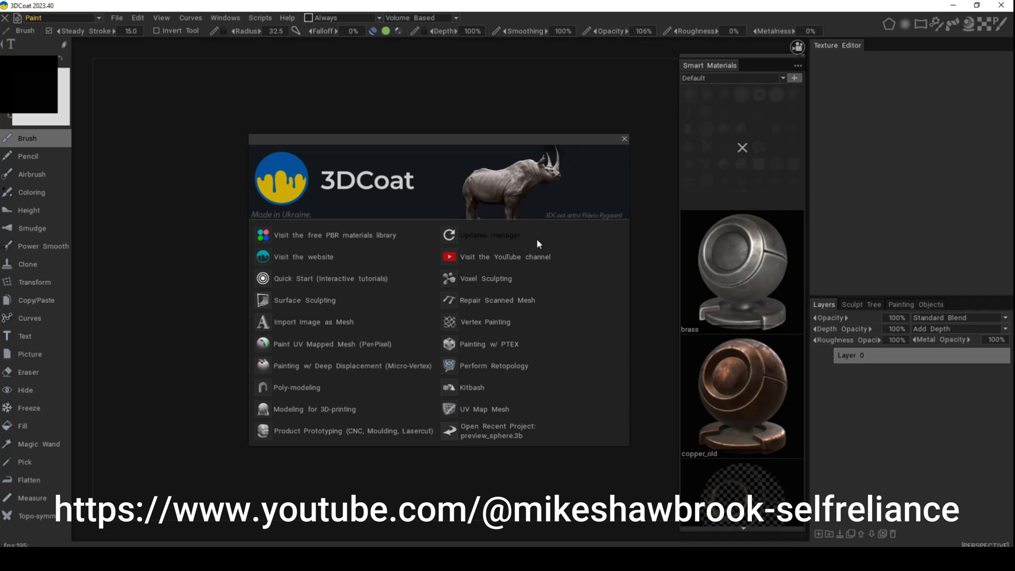
mouse_move(531, 256)
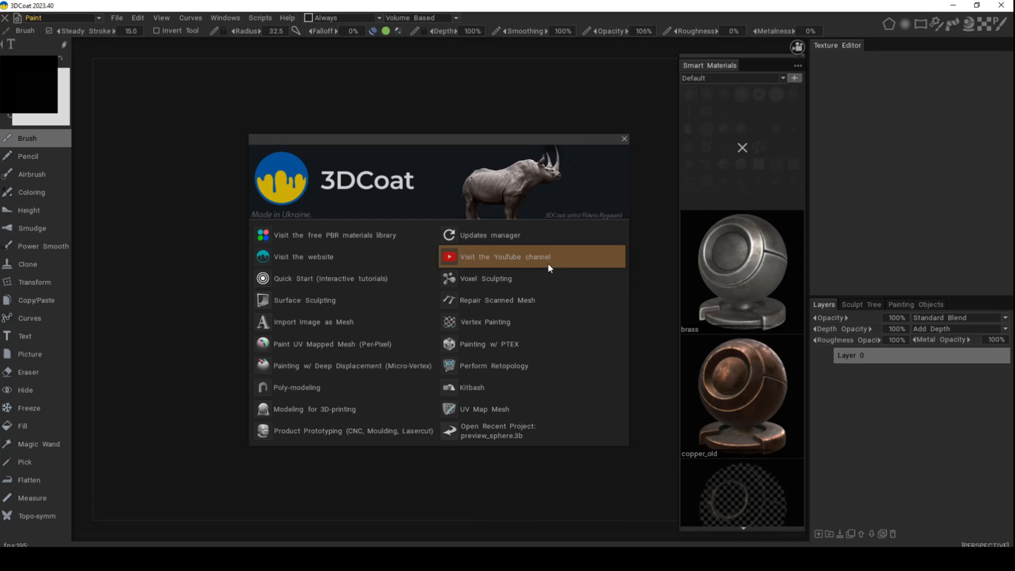
mouse_move(514, 278)
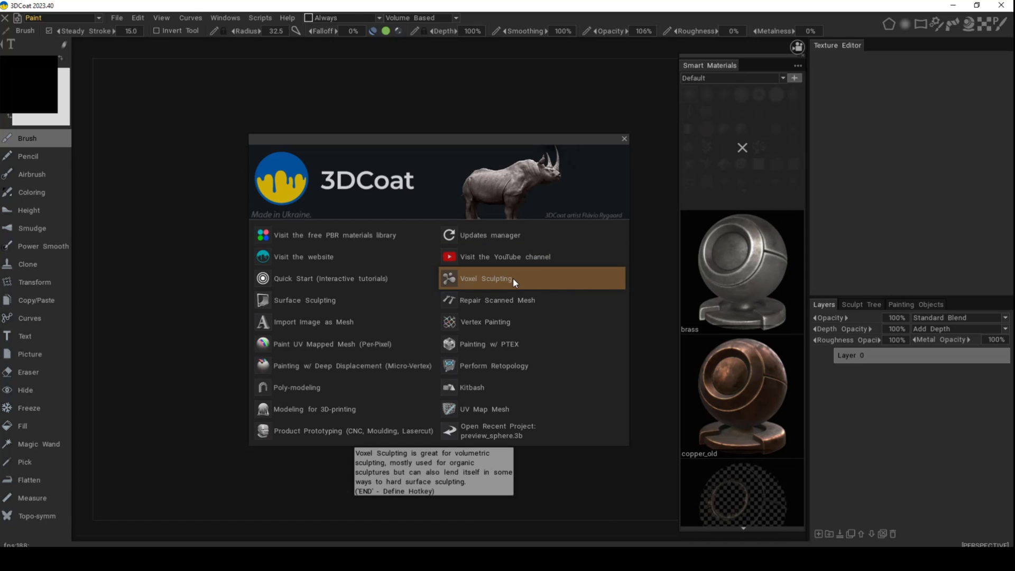
mouse_move(363, 292)
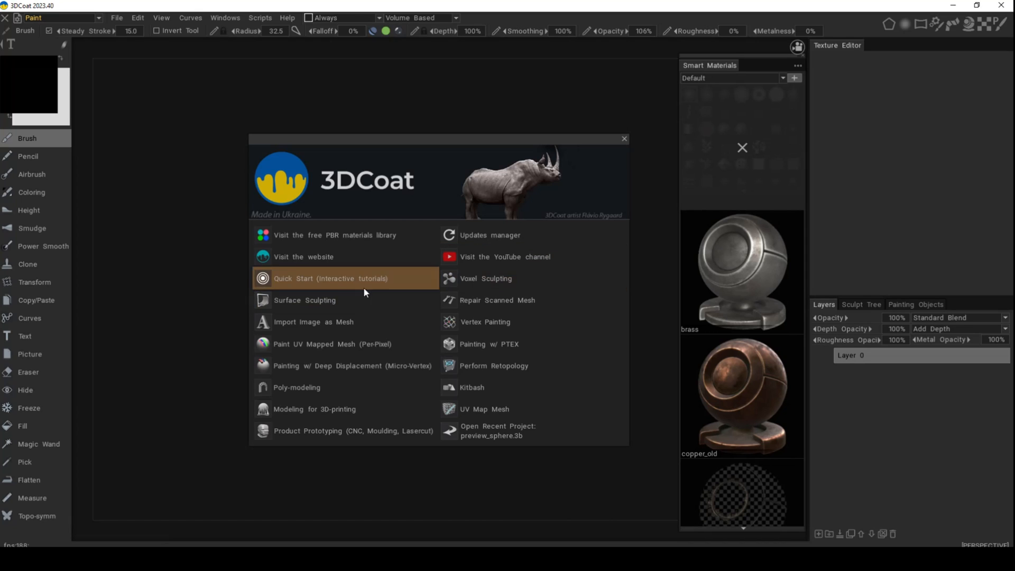
mouse_move(529, 281)
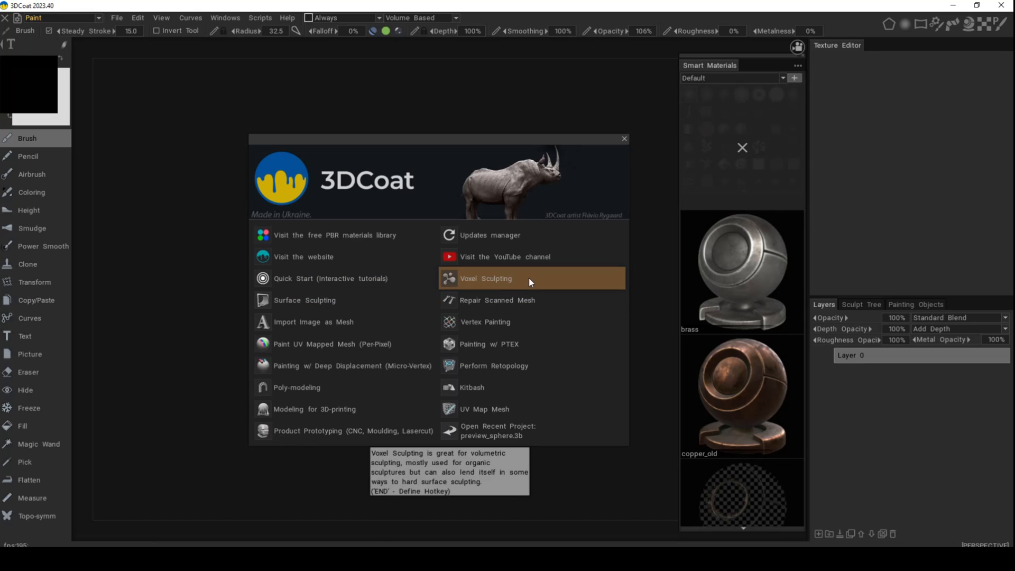
mouse_move(336, 299)
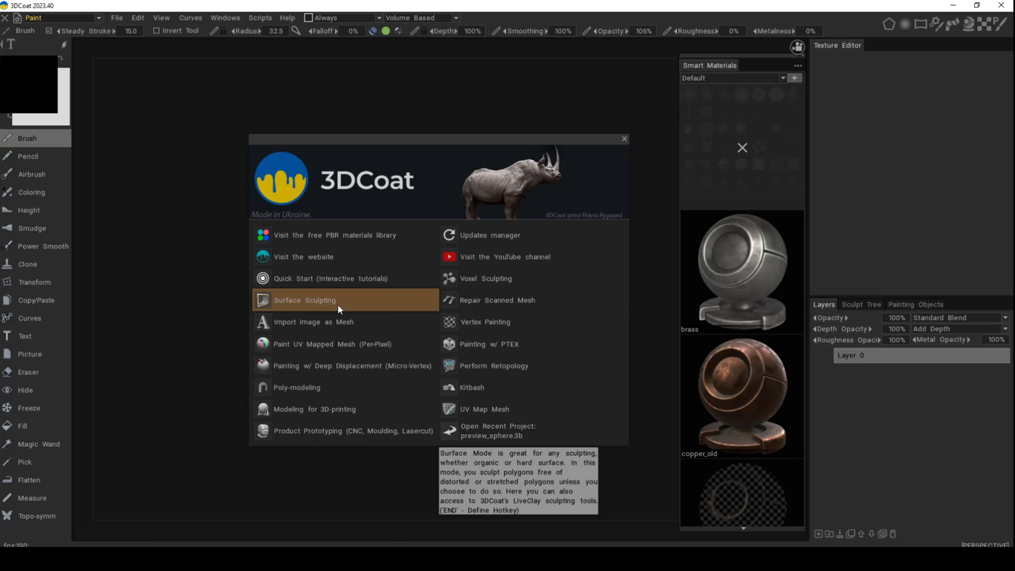
mouse_move(362, 305)
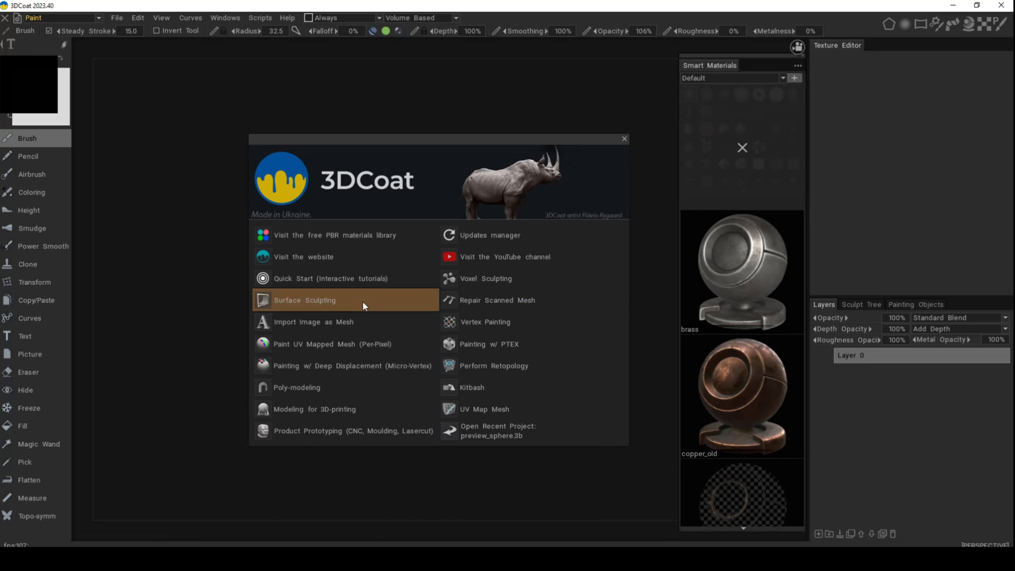
mouse_move(363, 305)
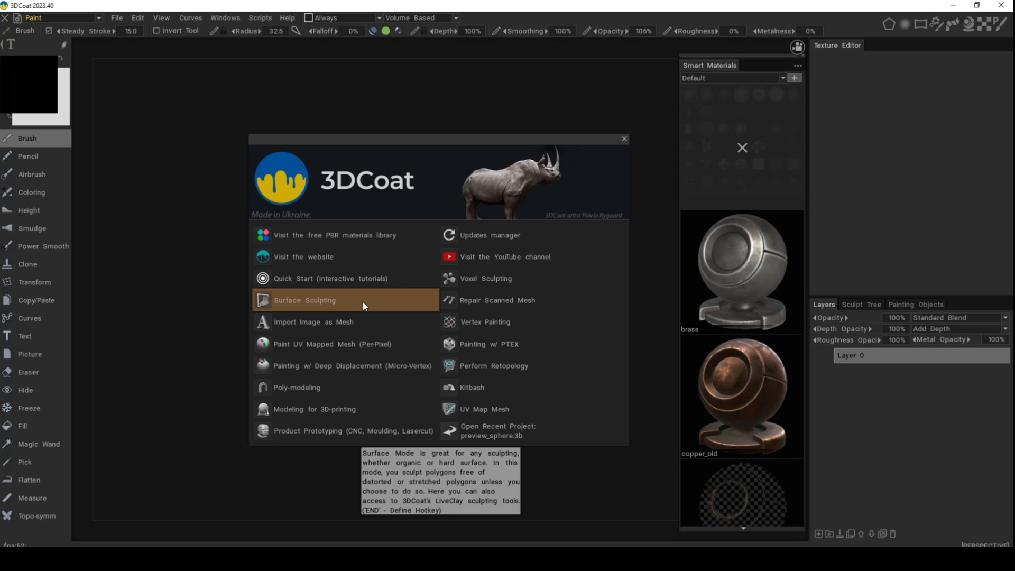
mouse_move(350, 304)
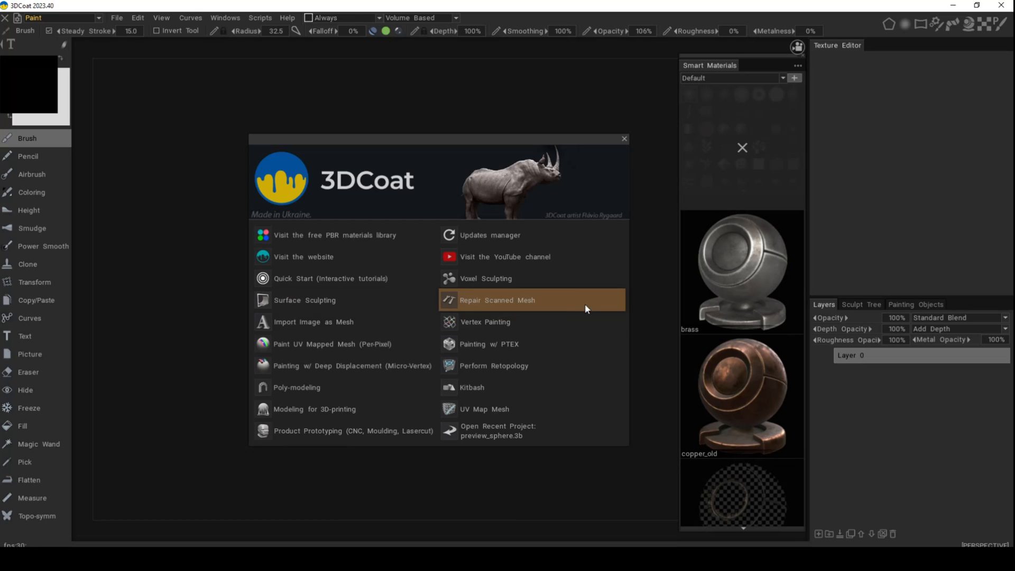
mouse_move(542, 278)
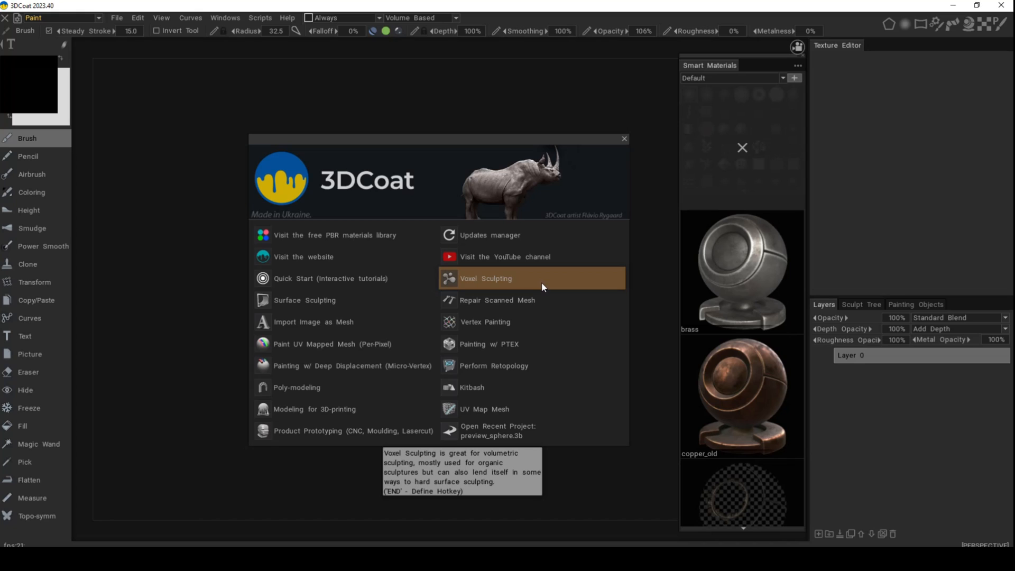
mouse_move(546, 304)
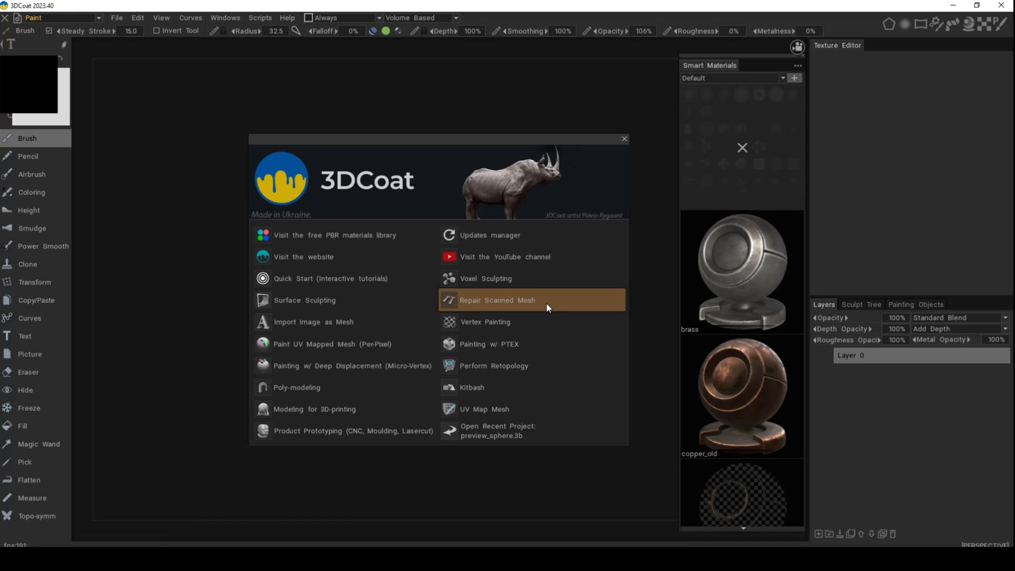
mouse_move(547, 308)
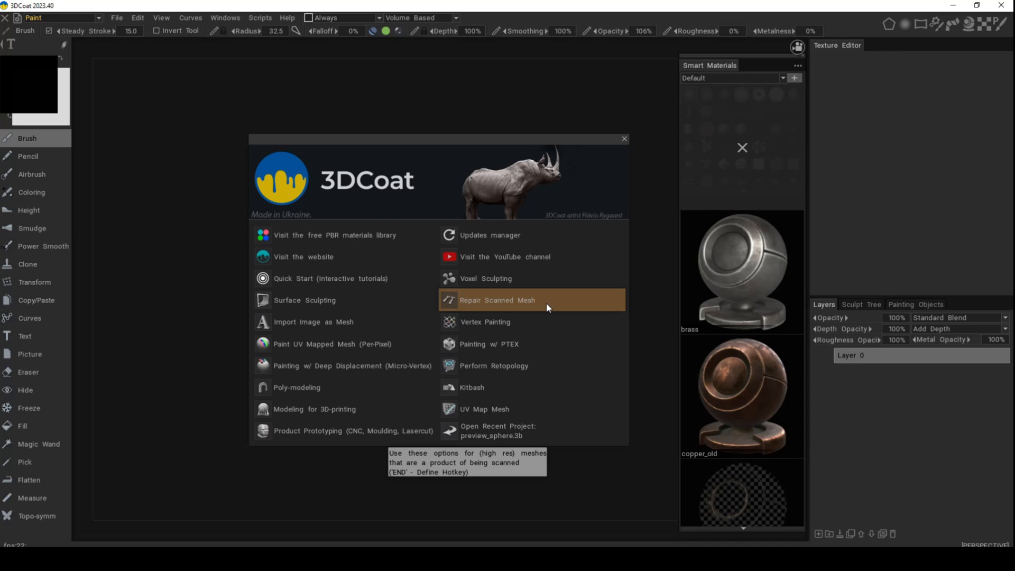
mouse_move(540, 330)
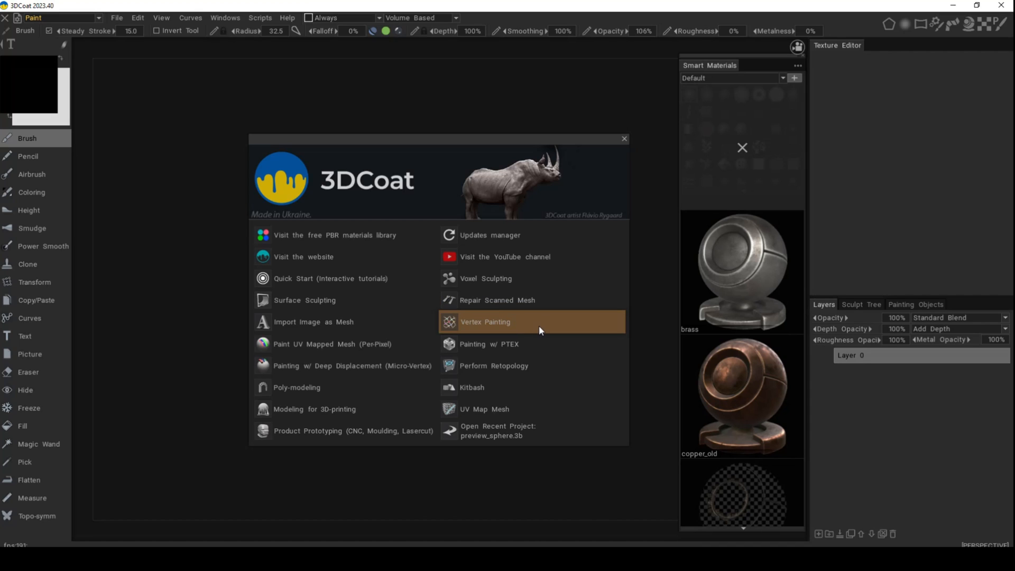
mouse_move(549, 347)
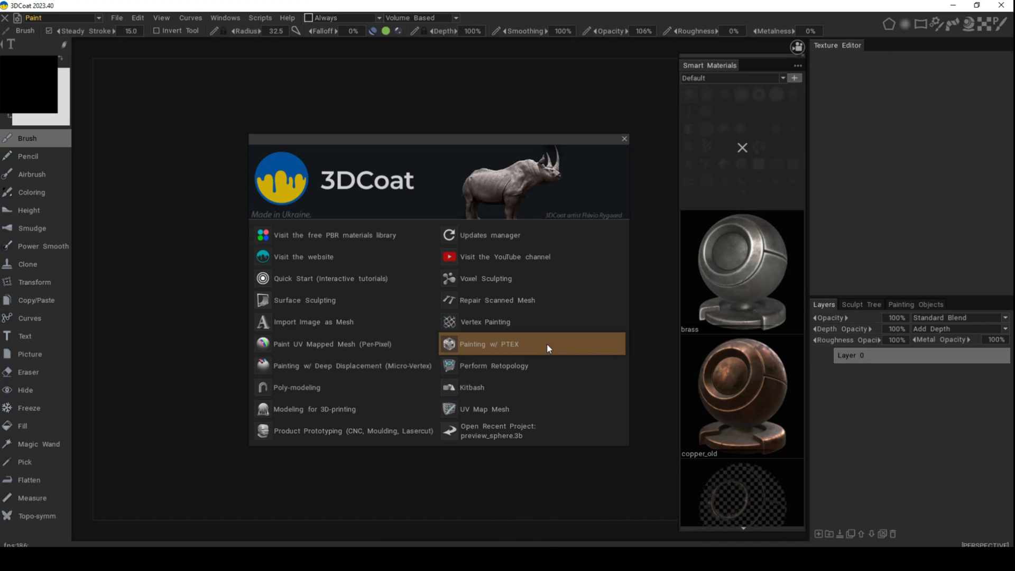
mouse_move(547, 346)
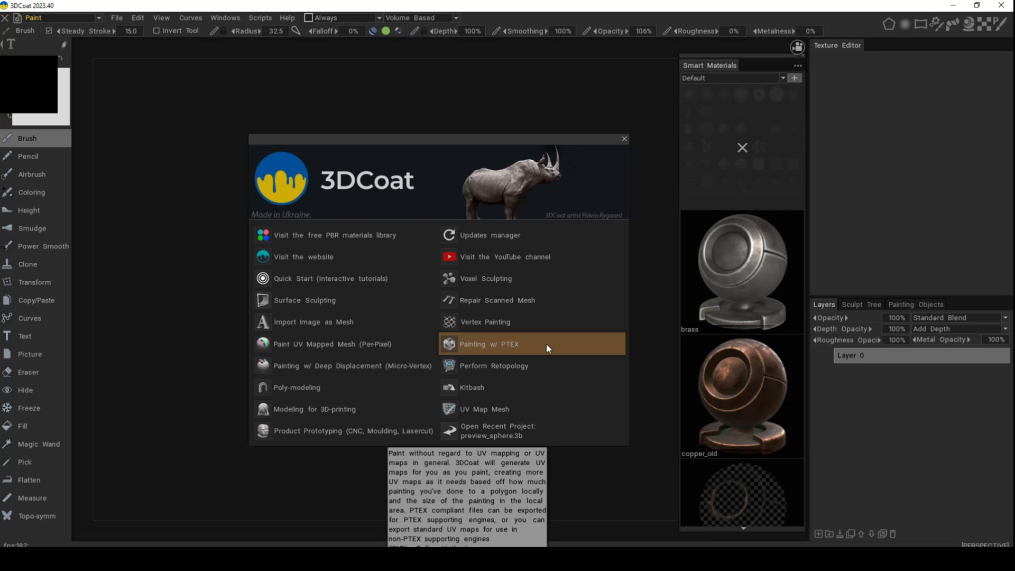
mouse_move(551, 349)
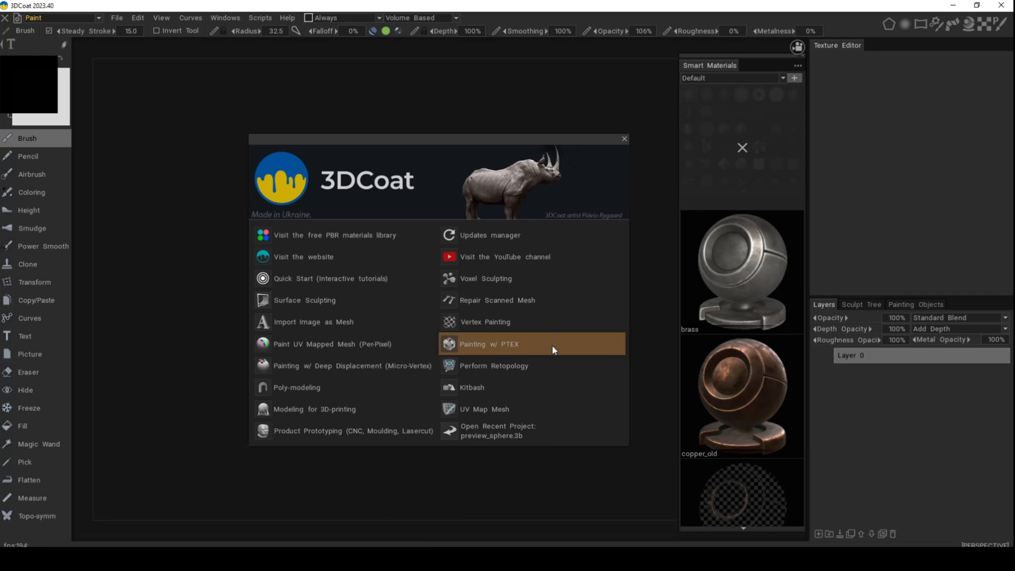
mouse_move(551, 328)
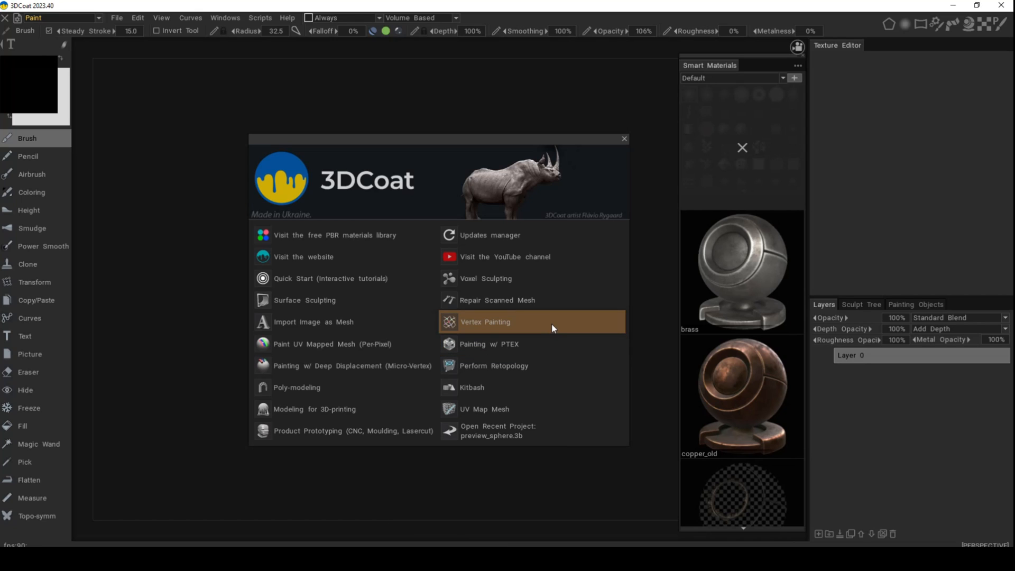
mouse_move(552, 328)
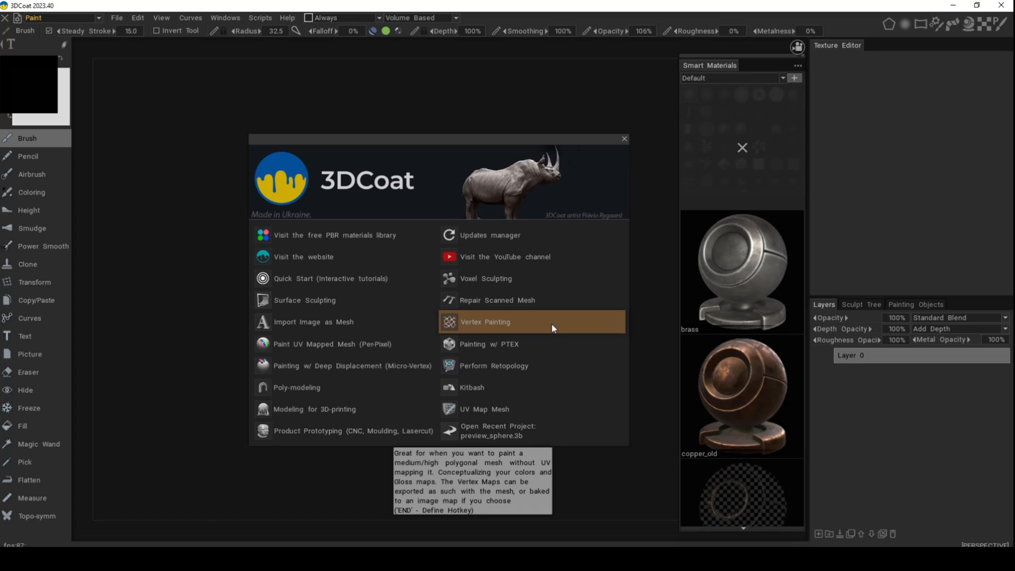
mouse_move(558, 364)
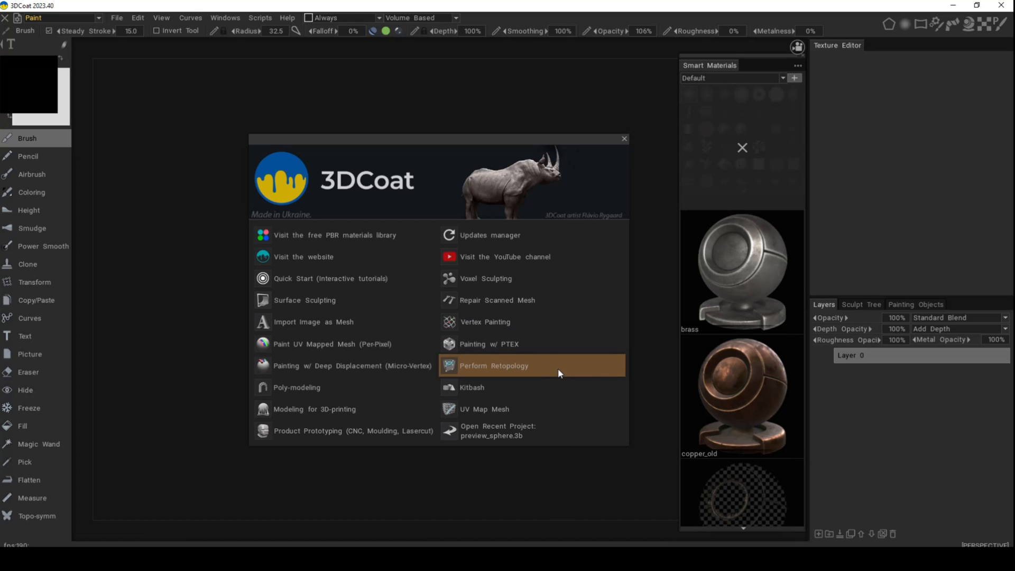
mouse_move(550, 370)
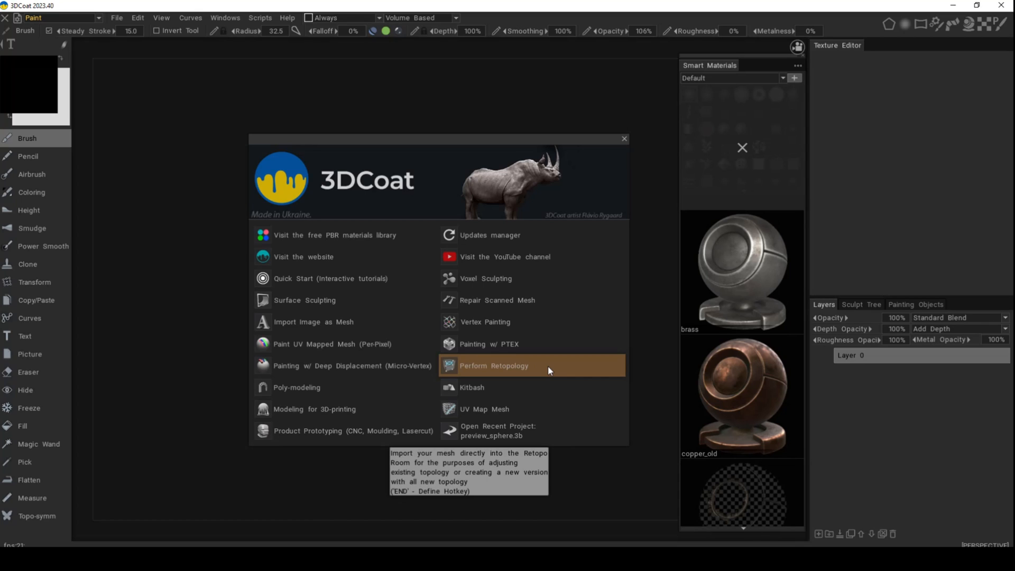
mouse_move(481, 391)
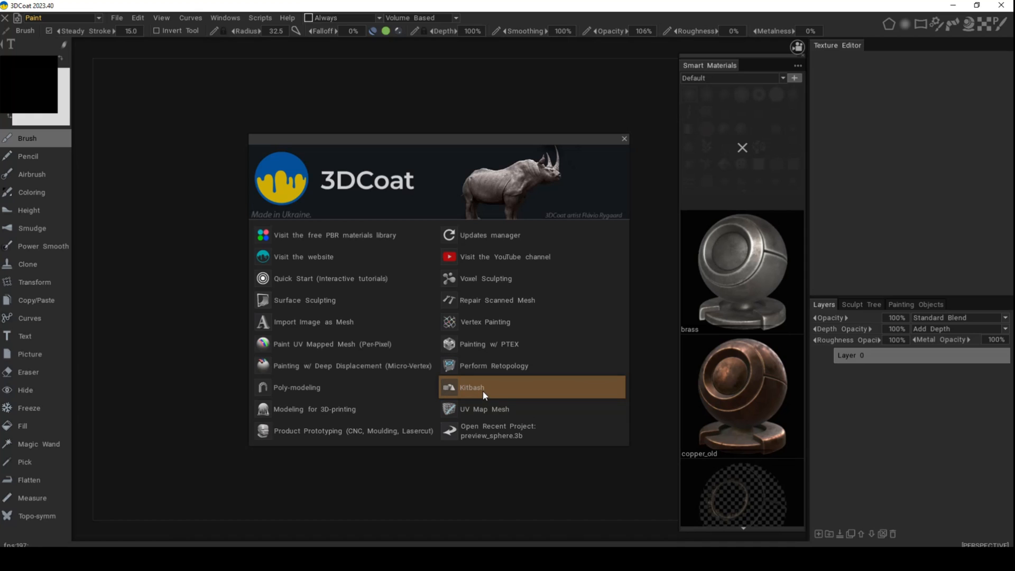
click(471, 387)
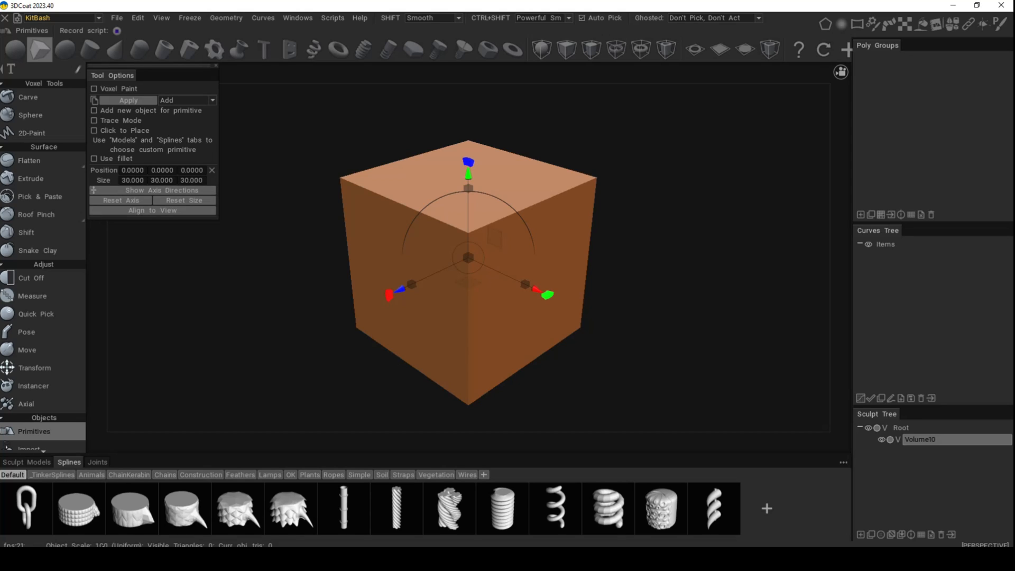
click(117, 18)
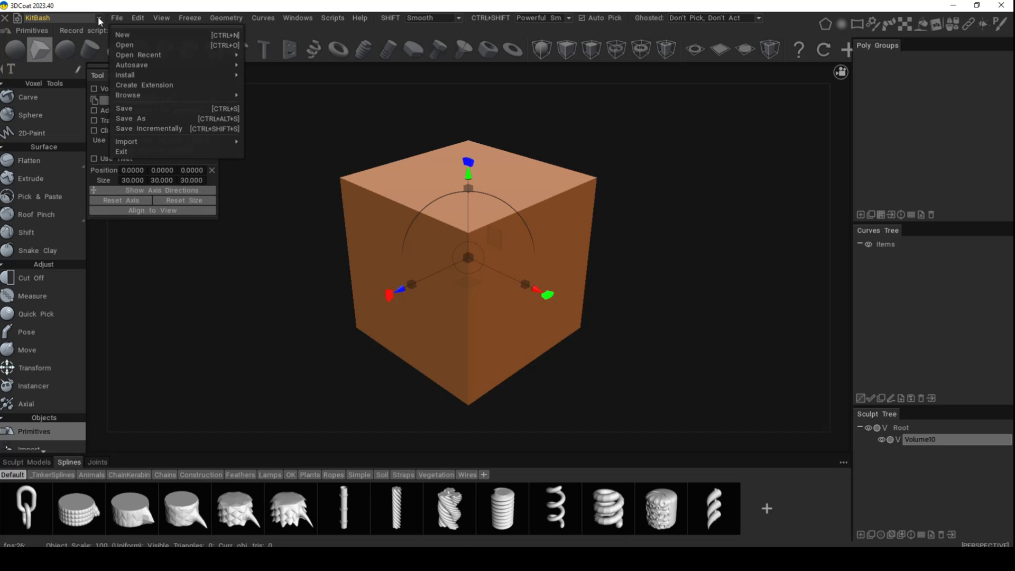
mouse_move(116, 19)
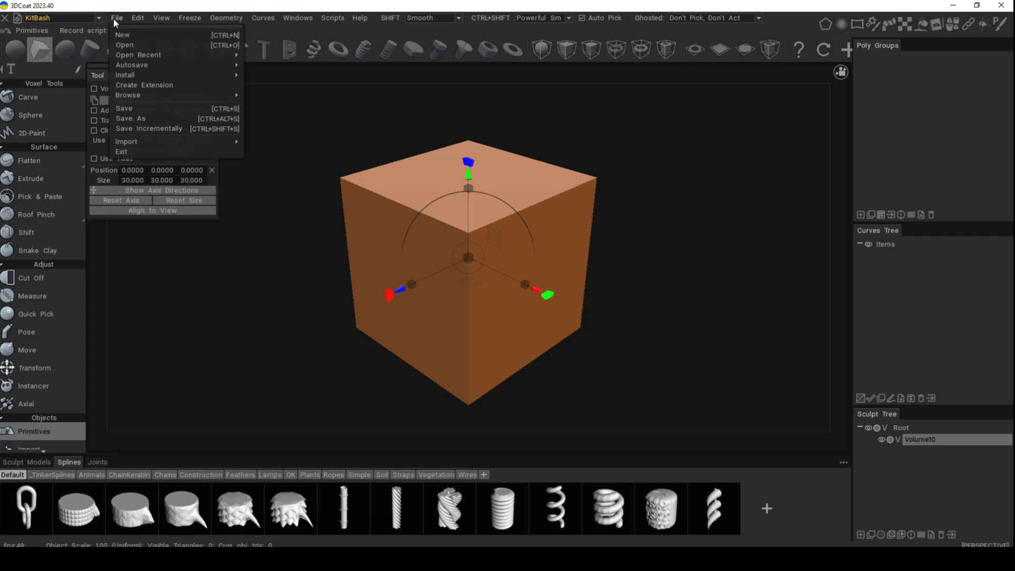
mouse_move(122, 34)
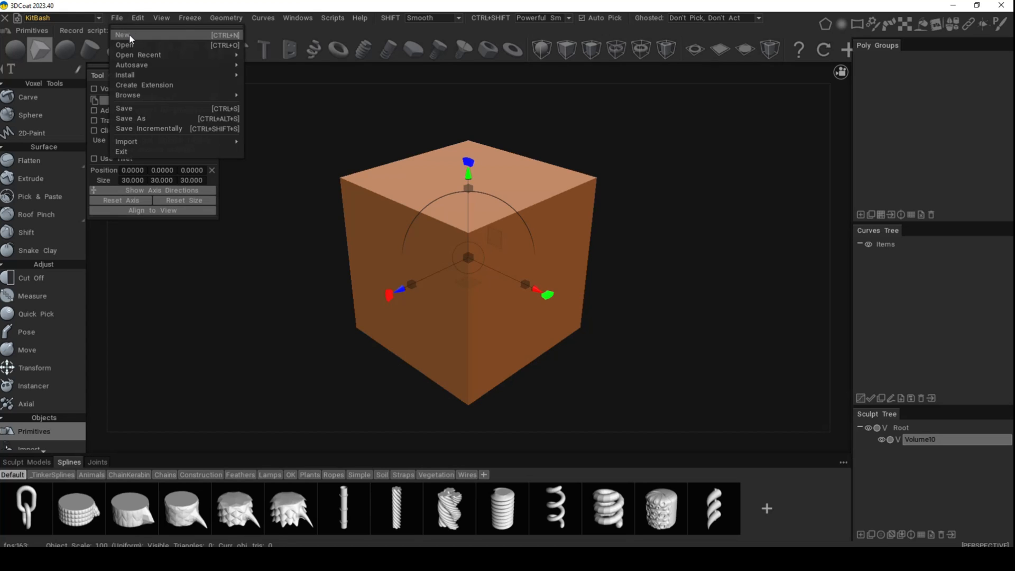
click(123, 34)
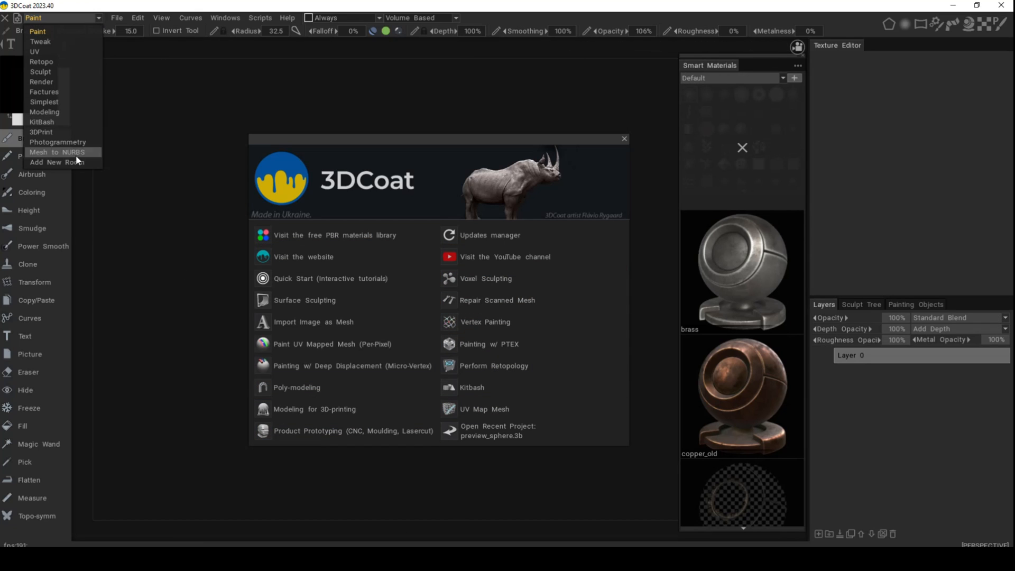
click(37, 31)
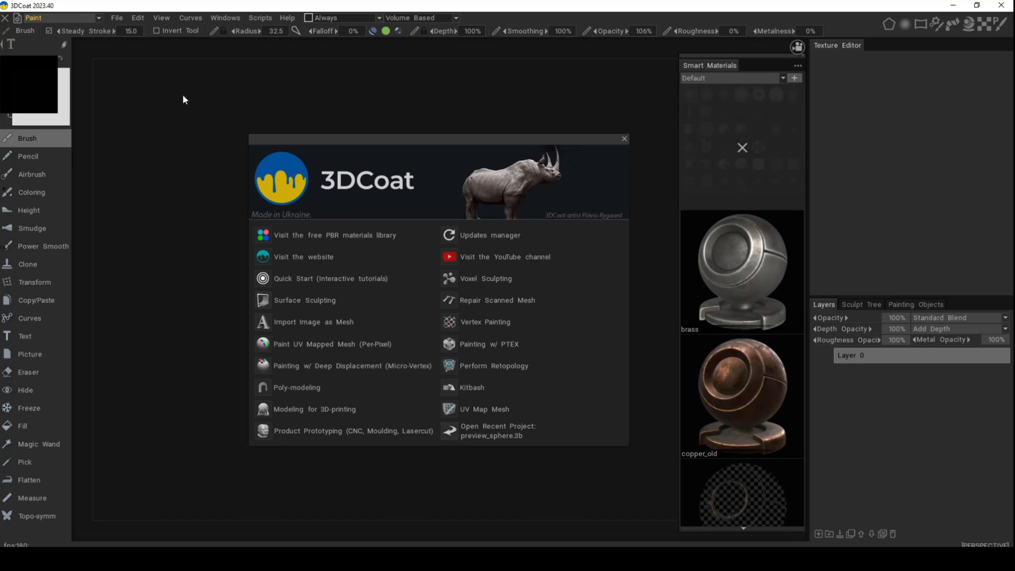
mouse_move(550, 322)
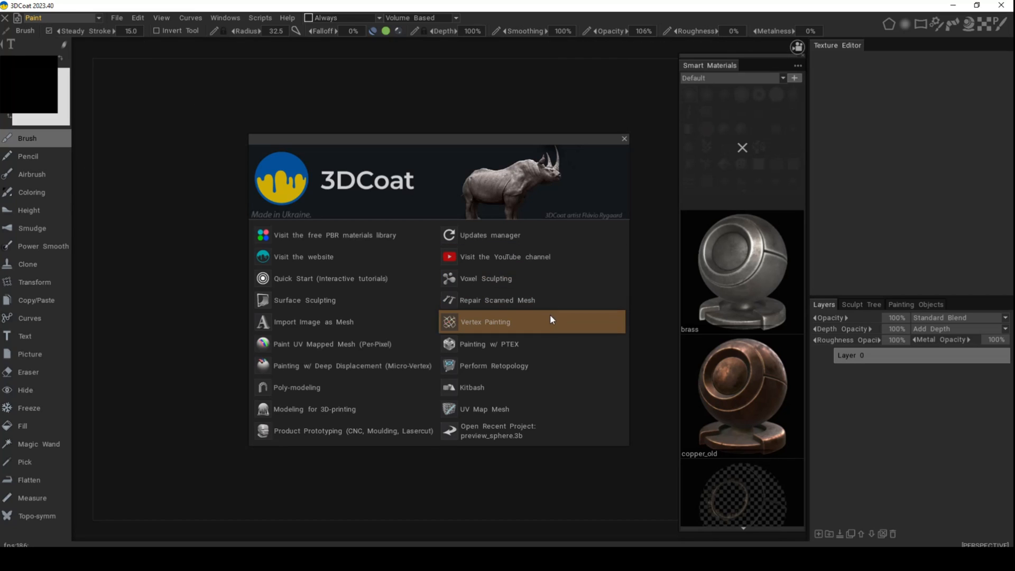
mouse_move(537, 365)
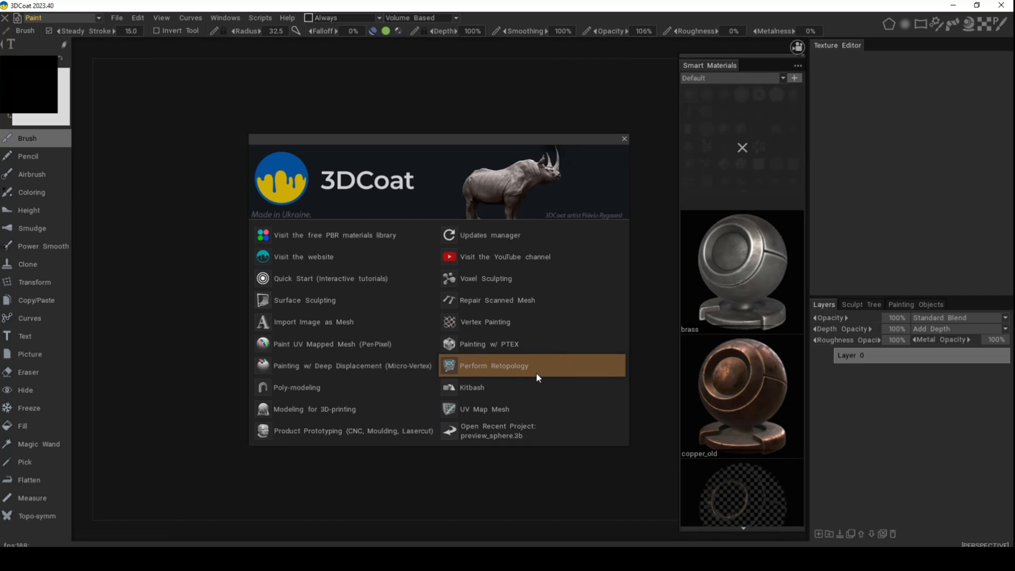
mouse_move(542, 414)
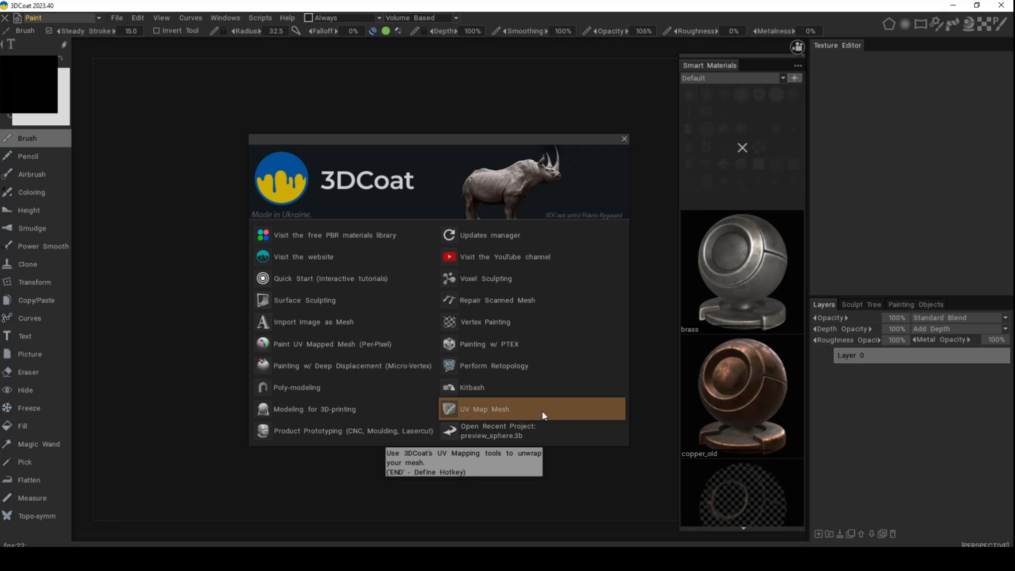
mouse_move(567, 430)
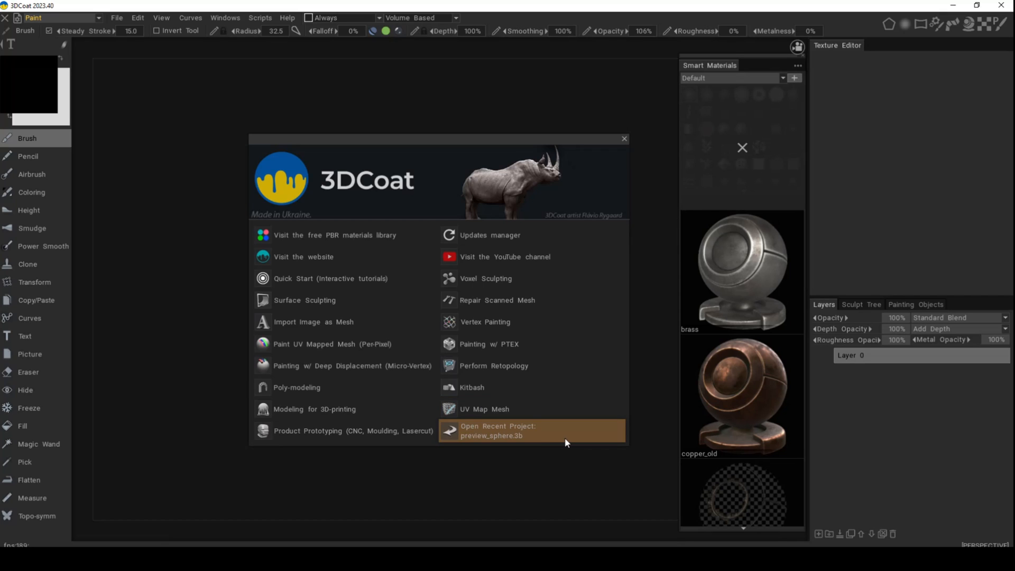
mouse_move(188, 463)
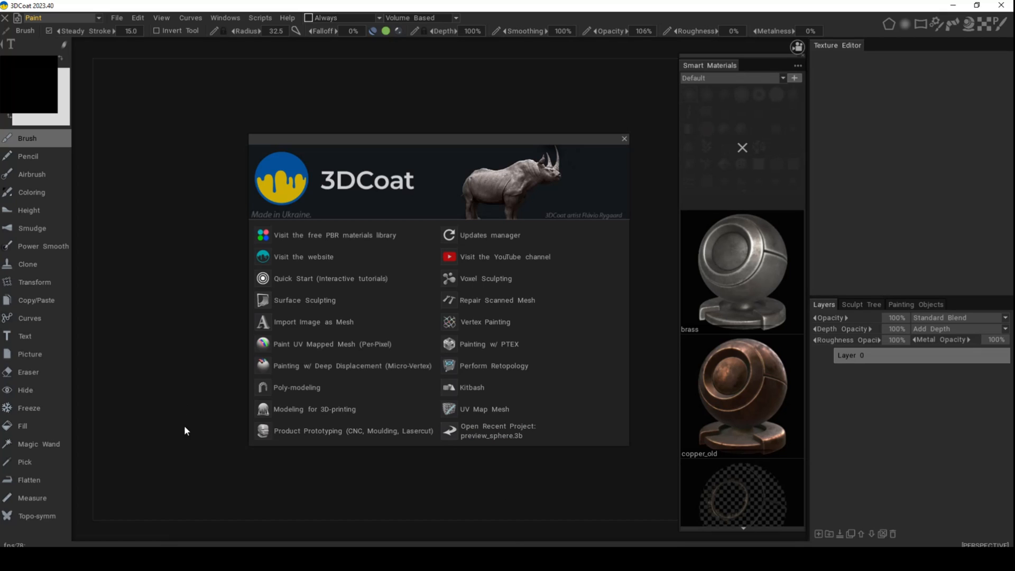
mouse_move(342, 487)
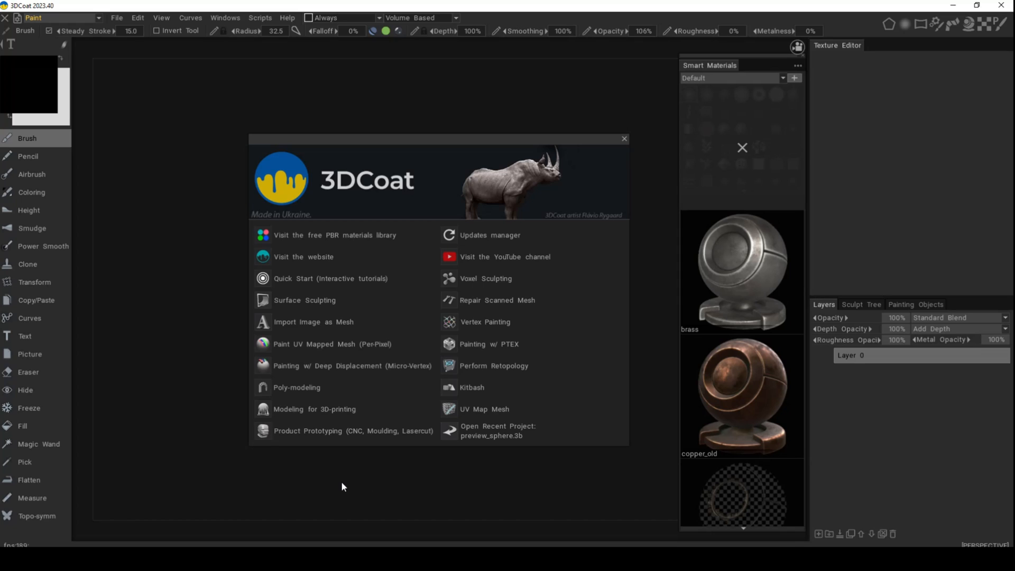